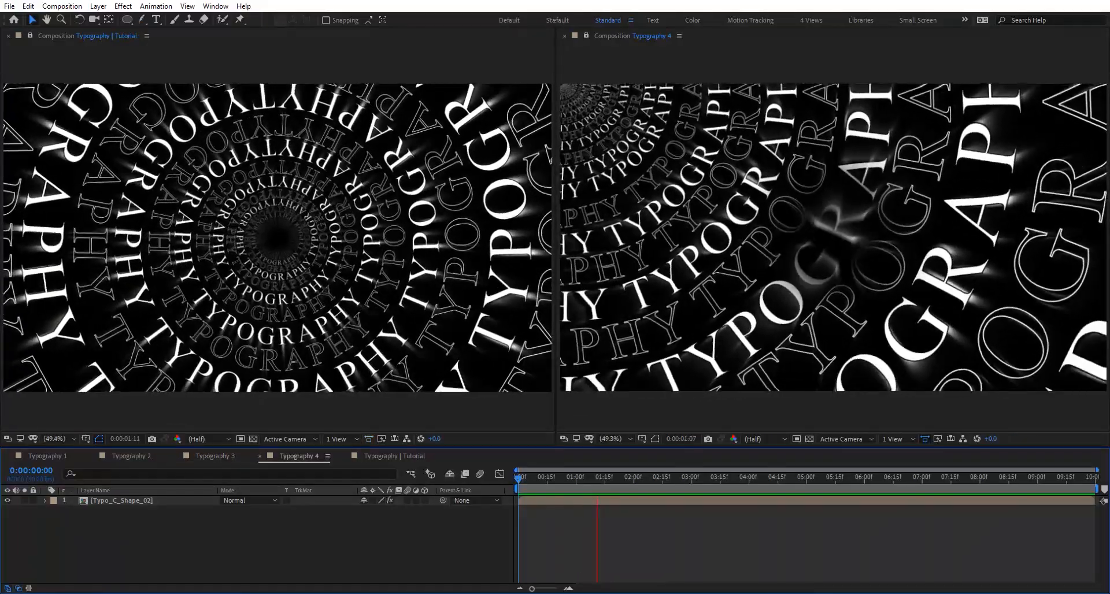
Switch to the Typography | Tutorial composition holding the white TYPOGRAPHY text layer.
left_click(694, 477)
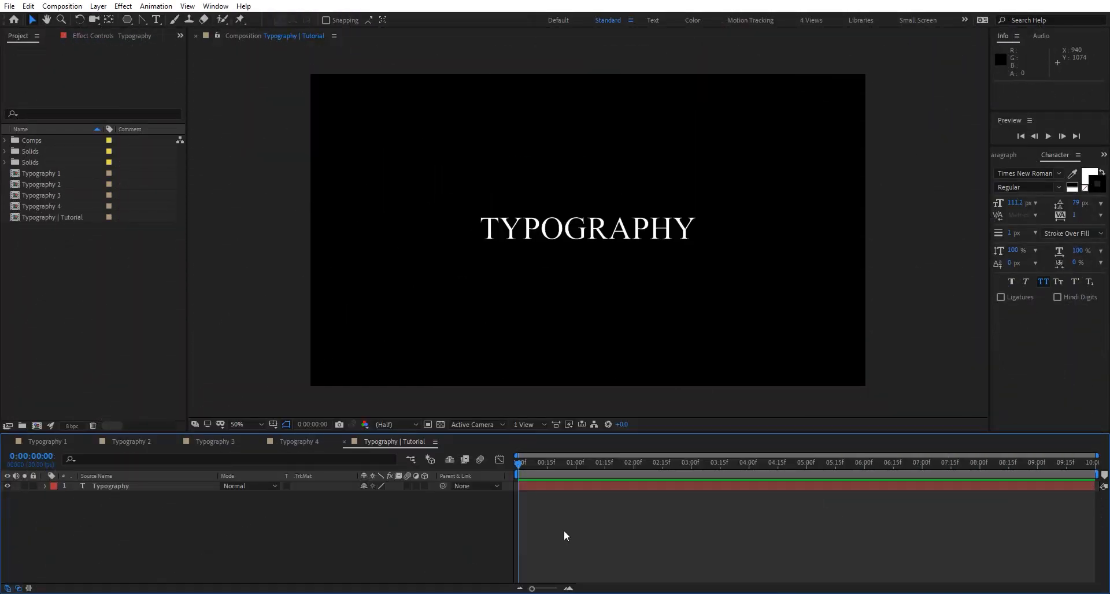
Select the TYPOGRAPHY text layer and draw a seven-sided polygon mask around it.
left_click(110, 486)
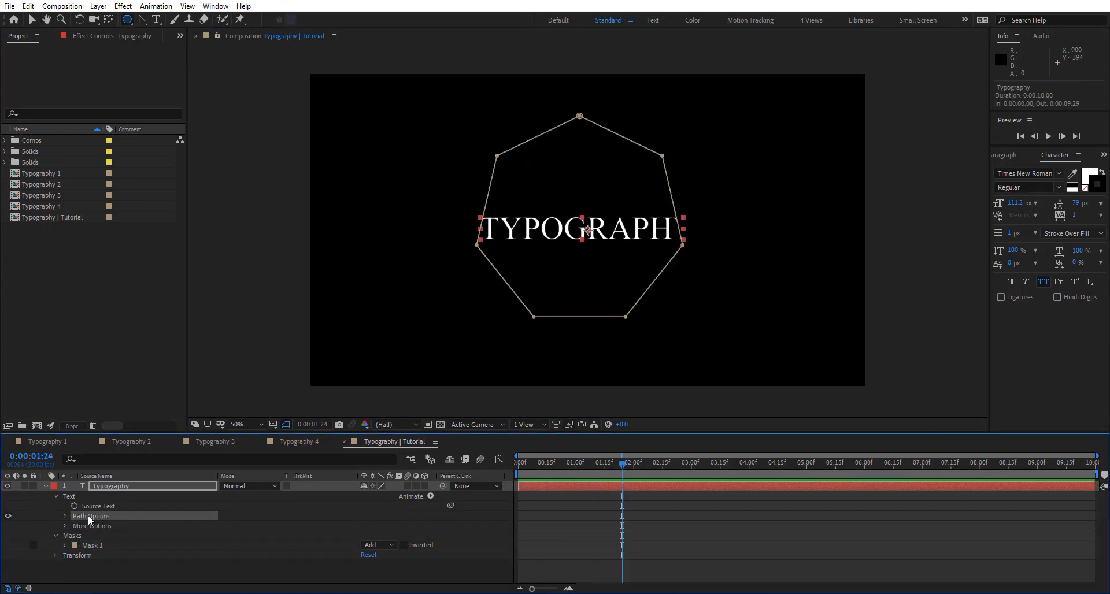
Set the text's Path to Mask 1, testing Reverse Path on and then off.
left_click(397, 525)
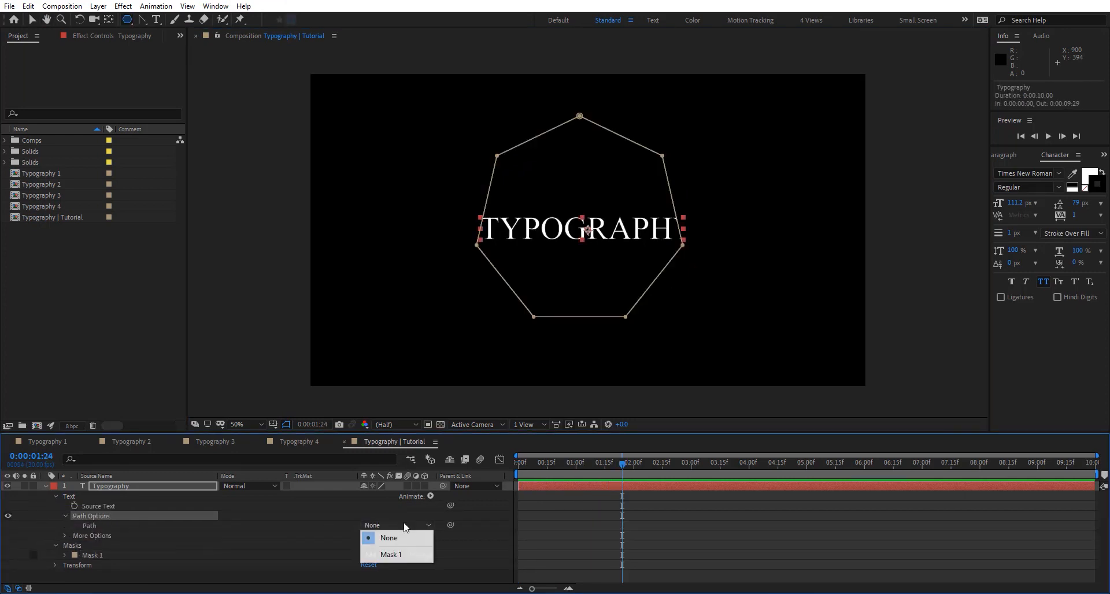
left_click(391, 555)
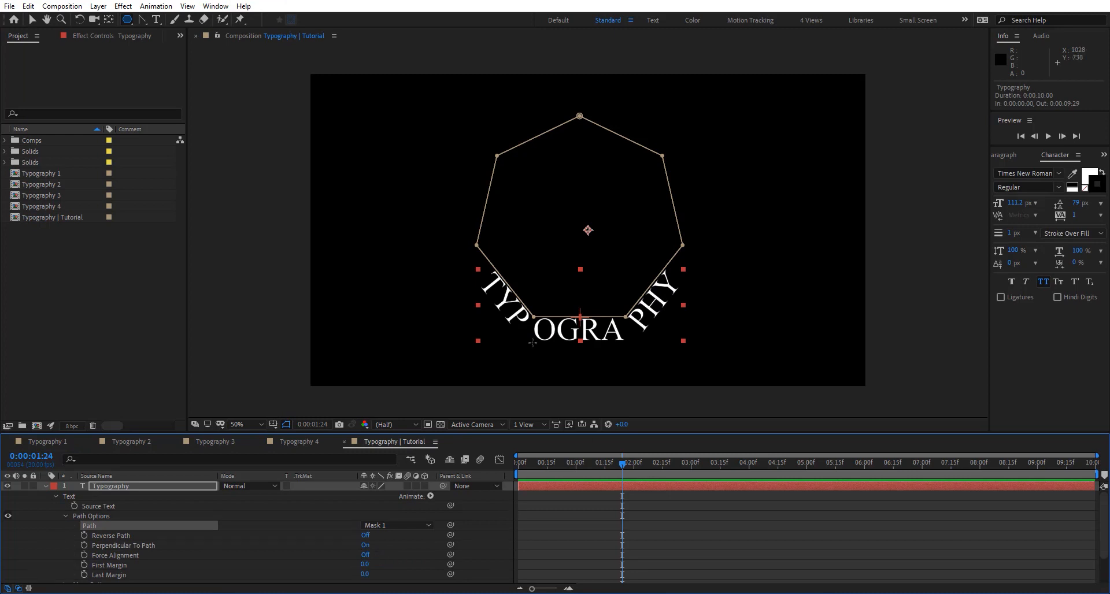
mouse_move(174, 557)
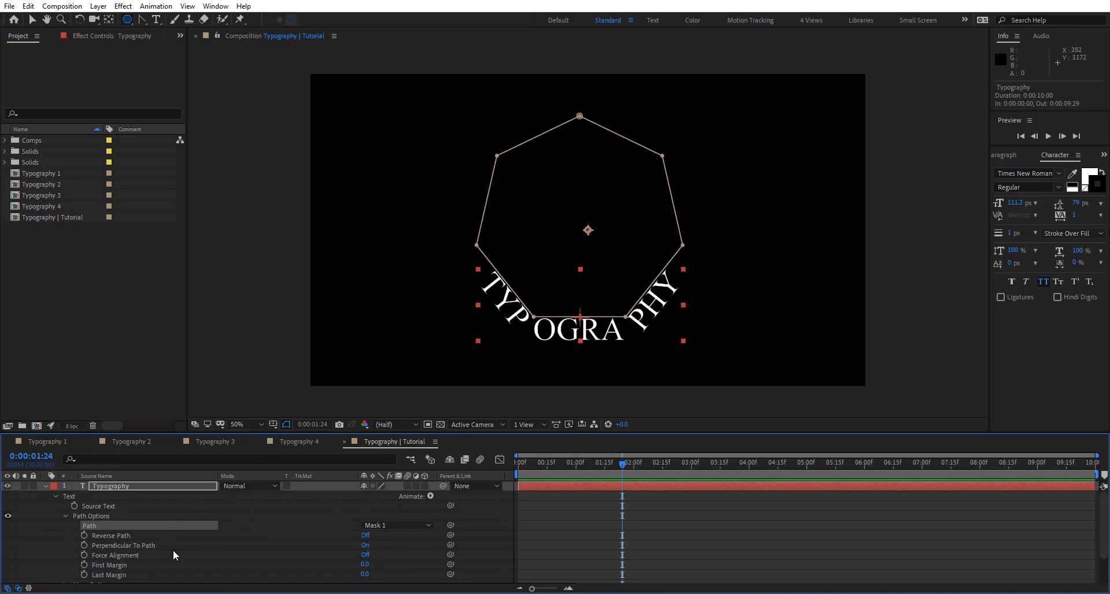
mouse_move(643, 243)
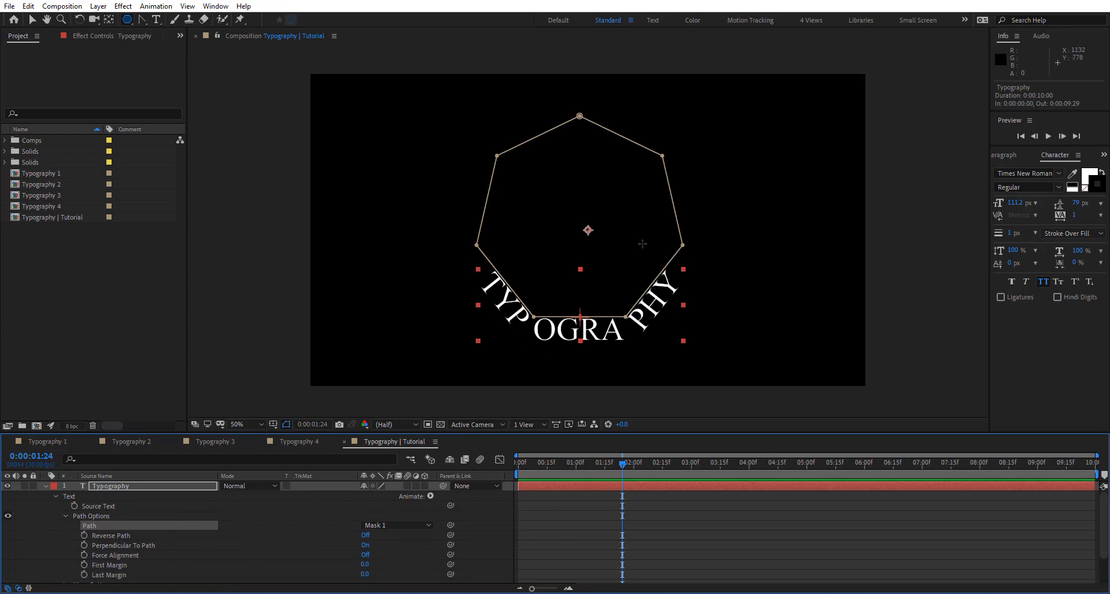
mouse_move(199, 543)
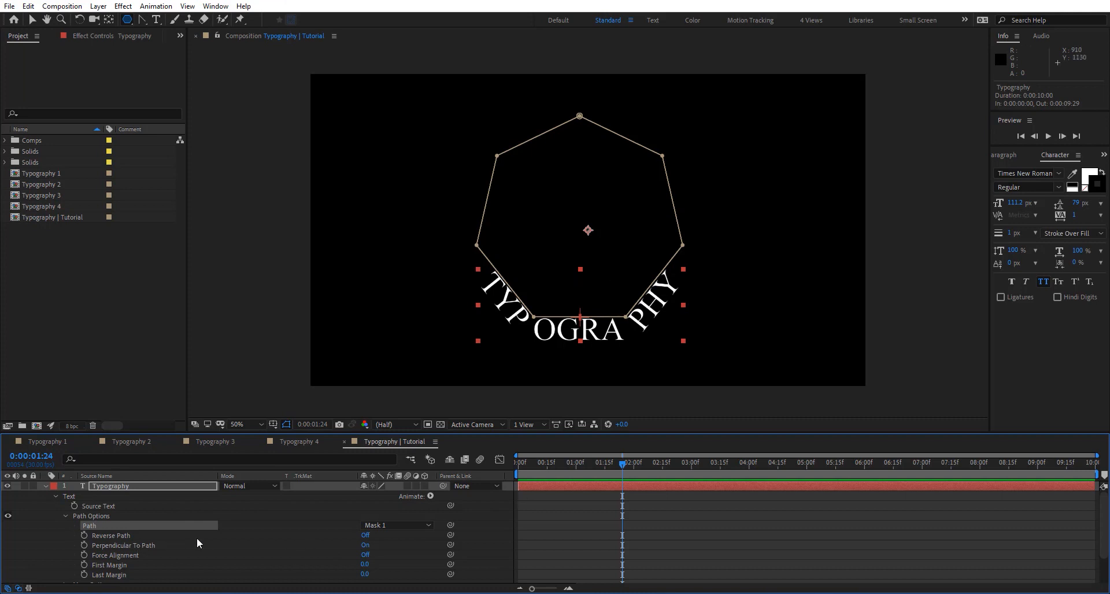
left_click(365, 536)
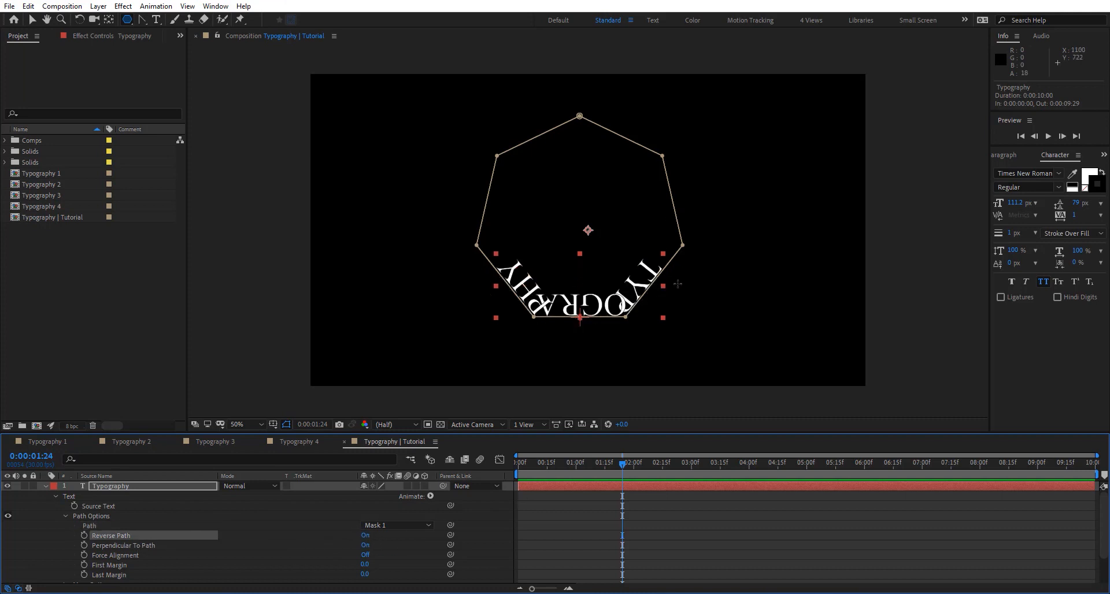
left_click(366, 535)
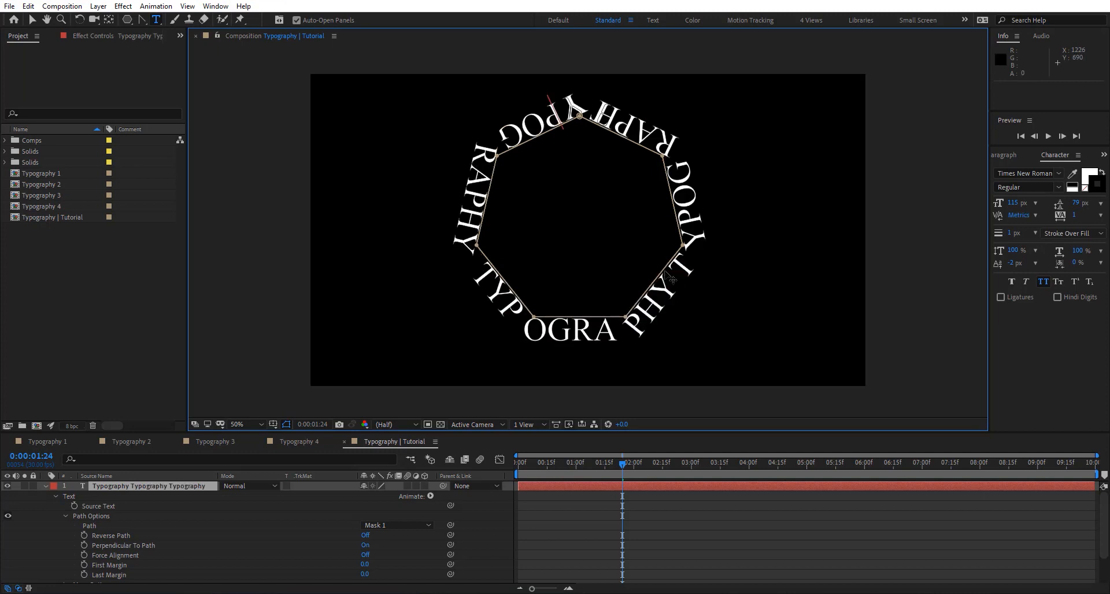
Repeat 'Typography' three times with a smaller font size and wider tracking.
left_click(31, 19)
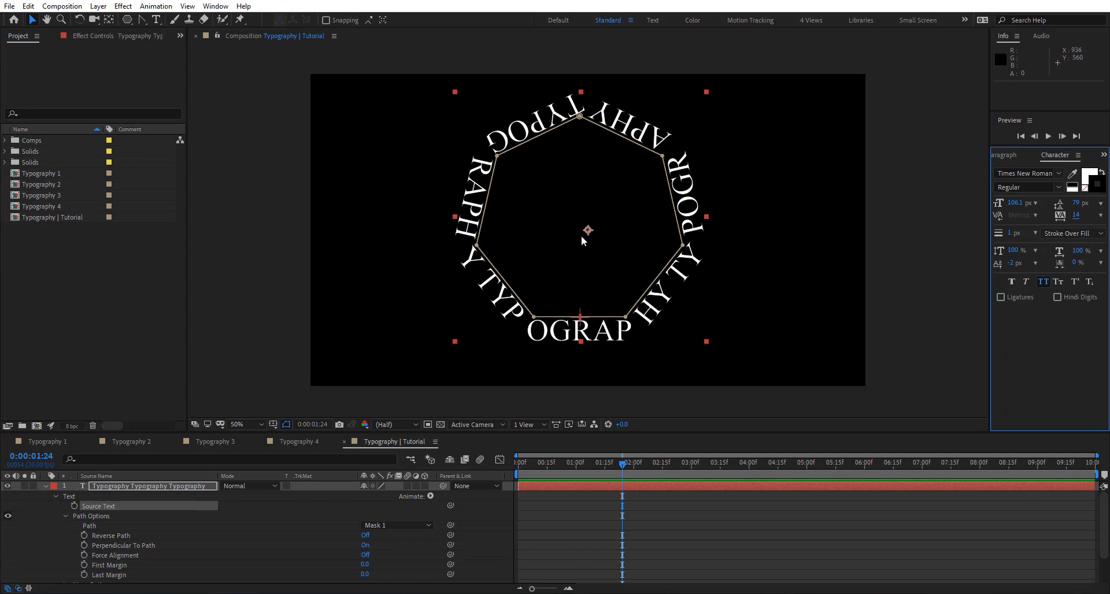
mouse_move(407, 465)
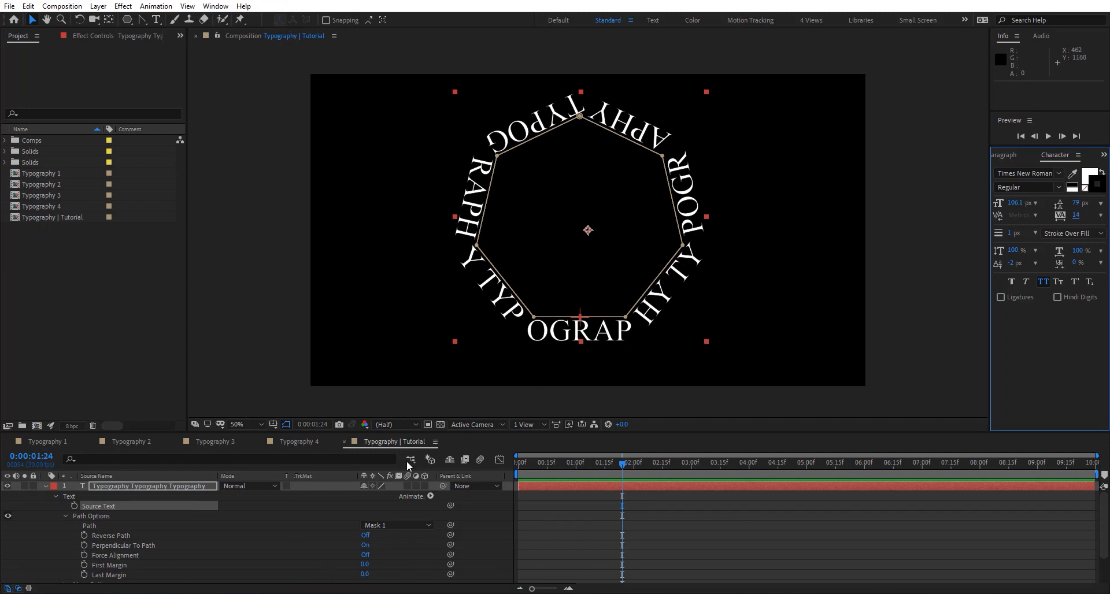
Keyframe First Margin at the start and enter a larger value at the timeline end.
left_click(517, 462)
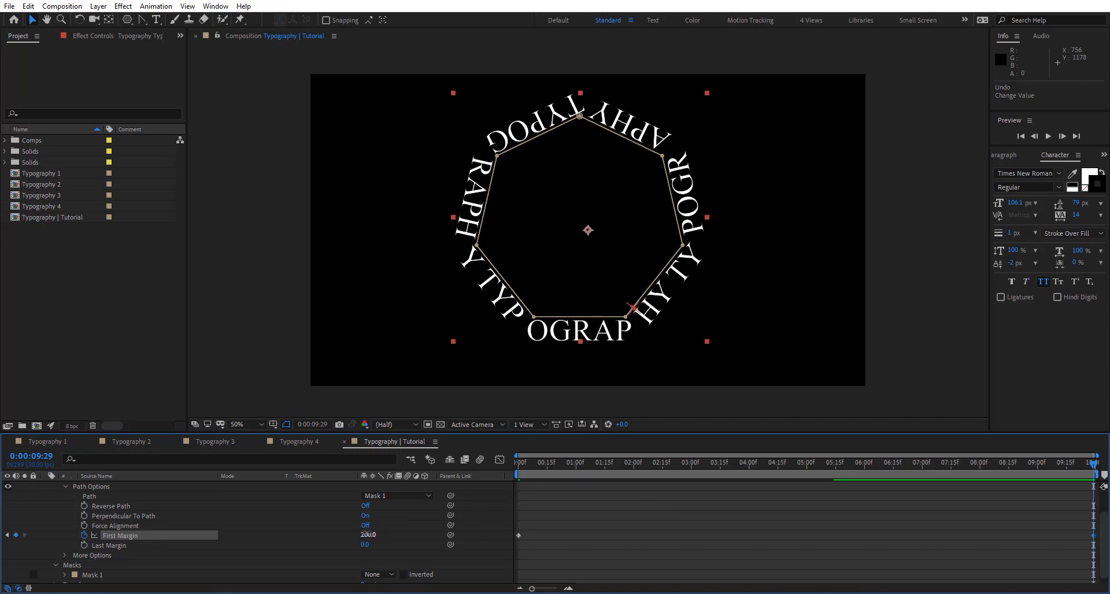
left_click(621, 463)
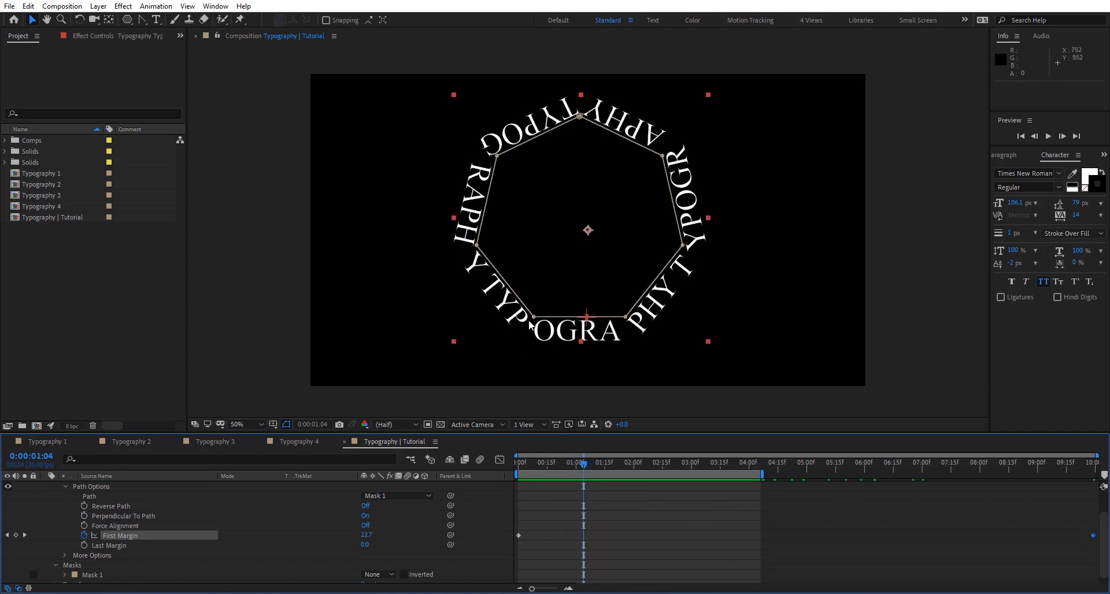
Round Mask 1's corners with RotoBezier and RAM-preview the circling lettering.
left_click(141, 19)
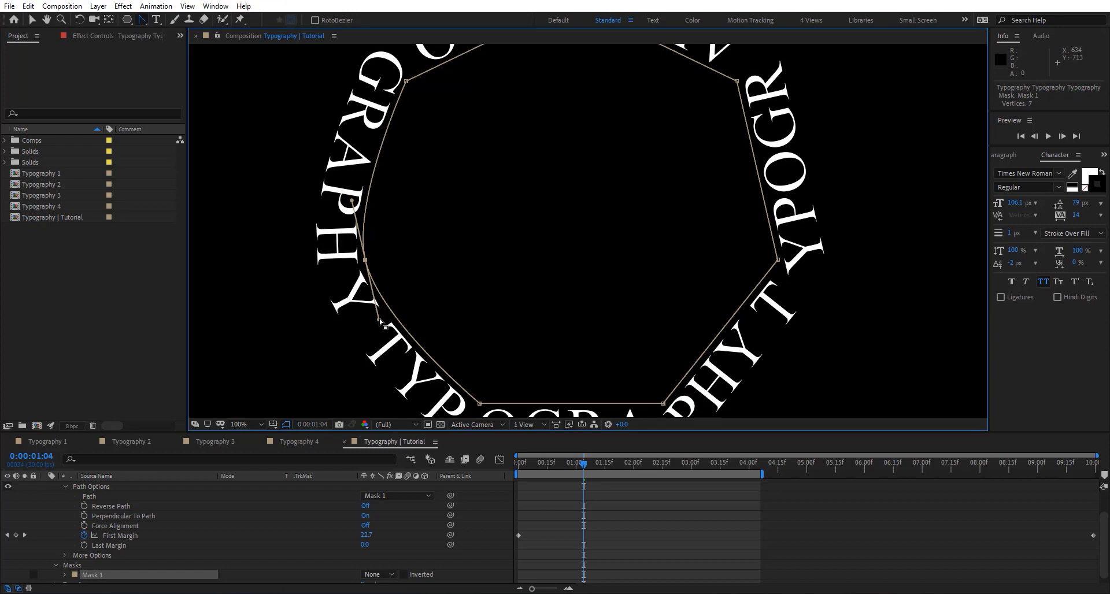
mouse_move(381, 323)
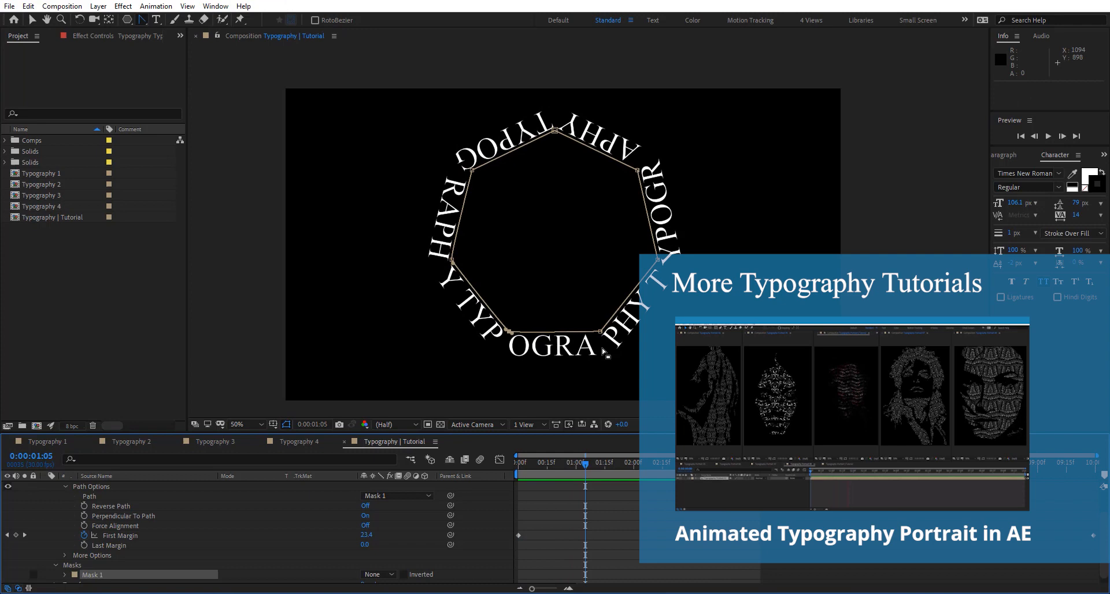
left_click(239, 424)
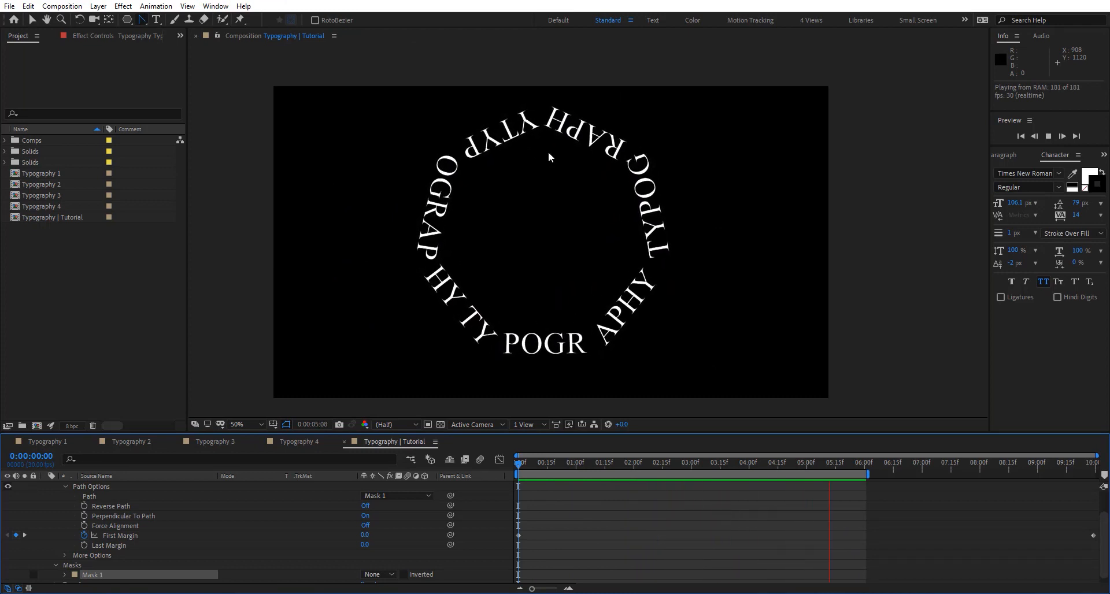
Pre-compose the circling text layer into a new composition named 'Typo 01'.
left_click(599, 462)
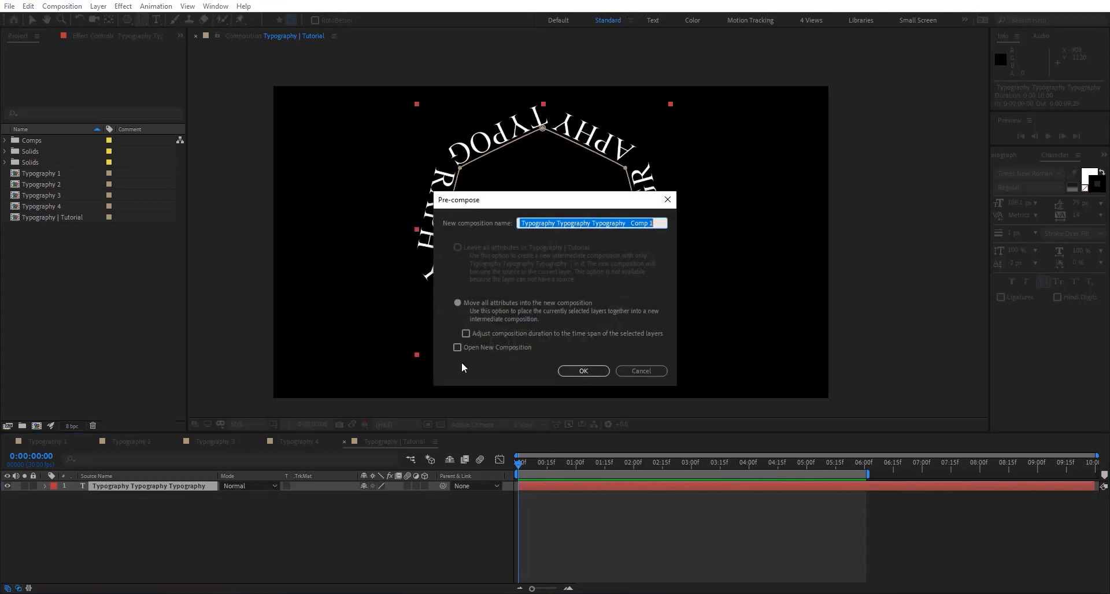
type("Typo")
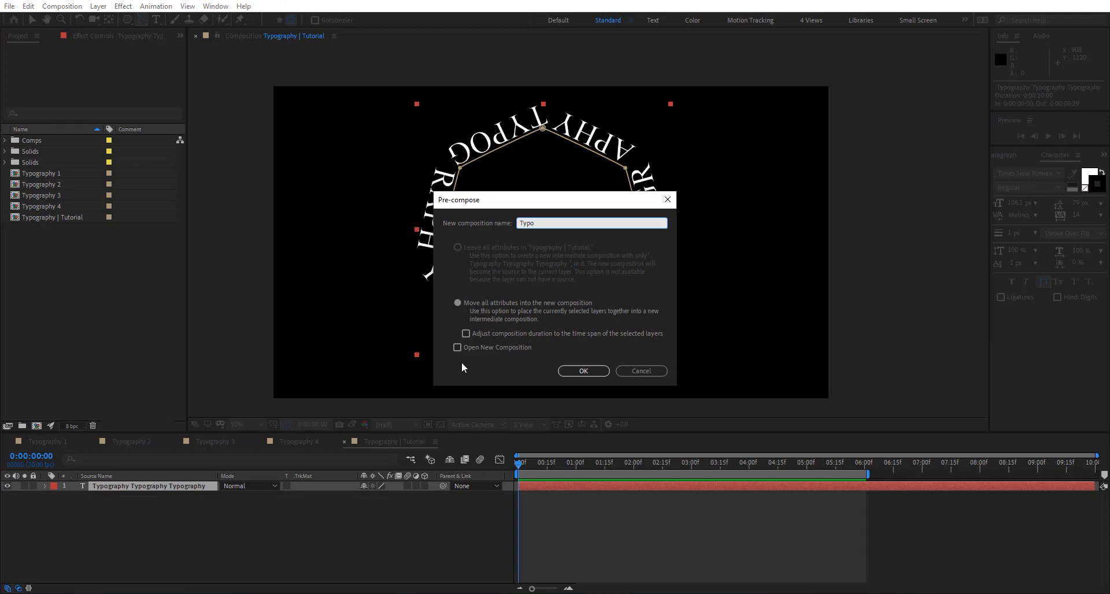
type("01")
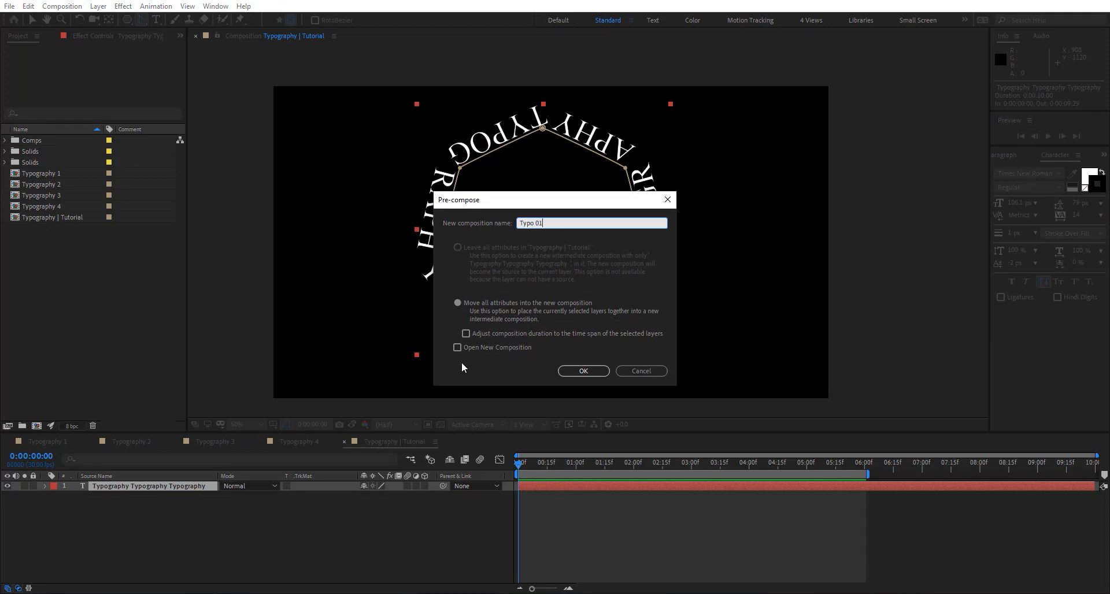
left_click(583, 370)
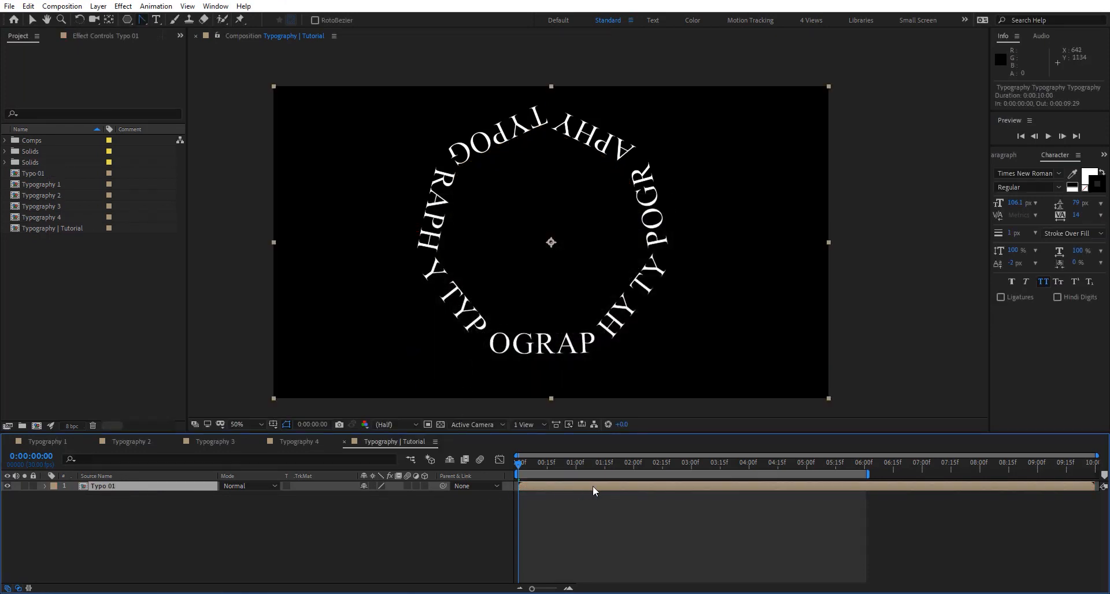
Open Typo 01 and duplicate it in the Project panel as Typo 02.
left_click(52, 487)
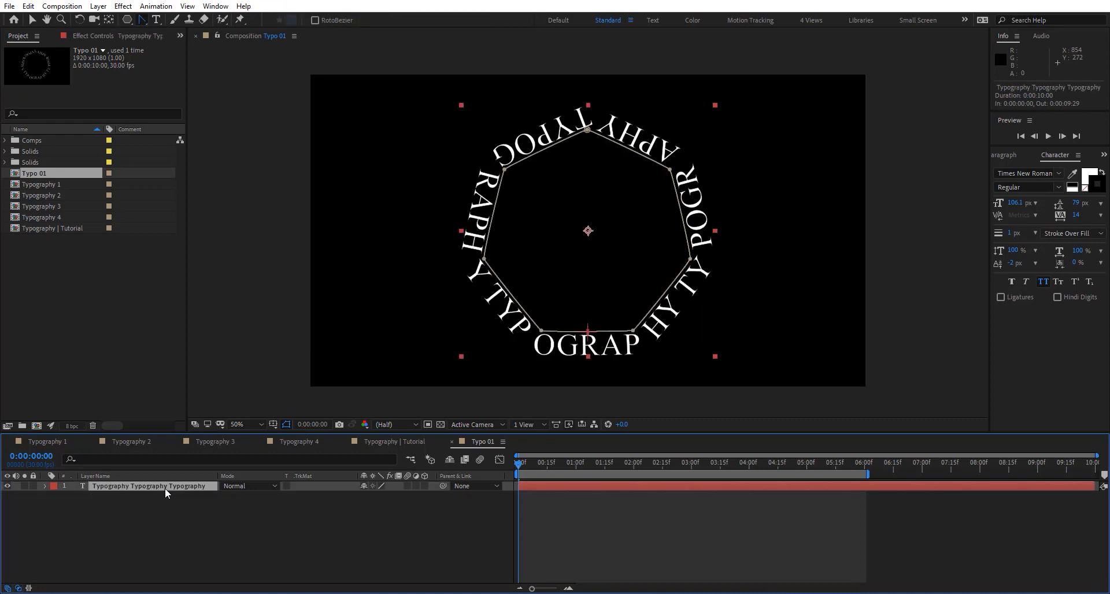
left_click(390, 442)
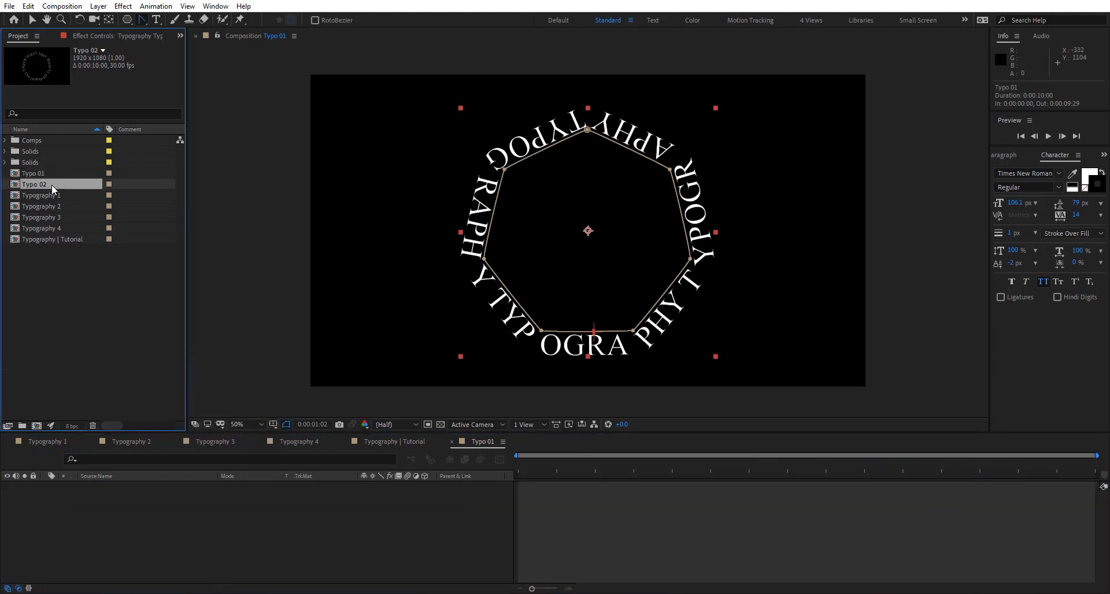
Set Typo 02's text to No Fill for outline-only lettering, then close both comp tabs.
double_click(34, 184)
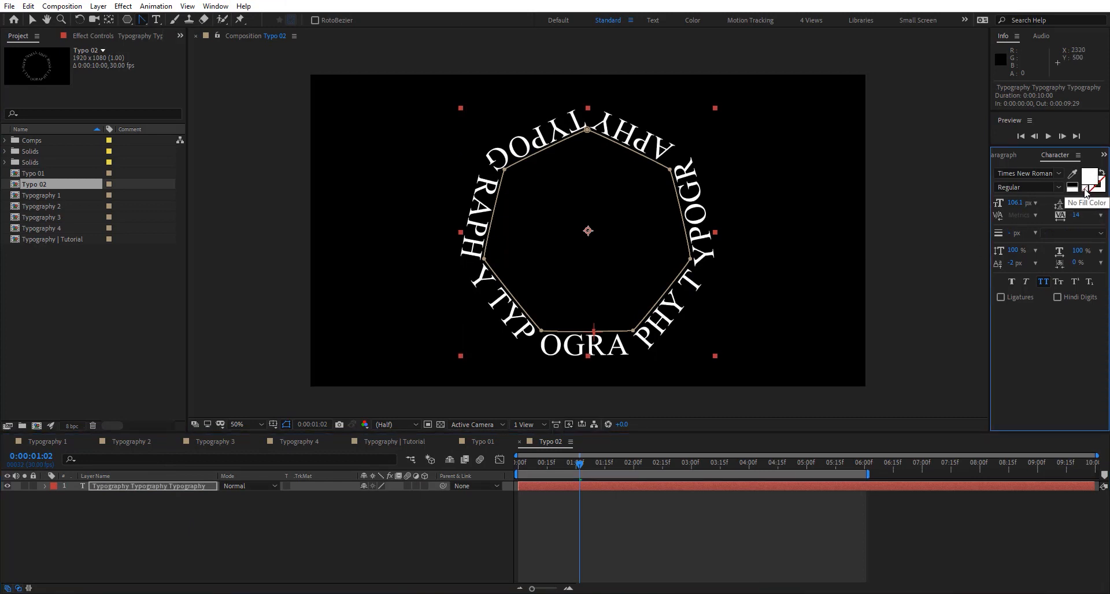
left_click(1097, 176)
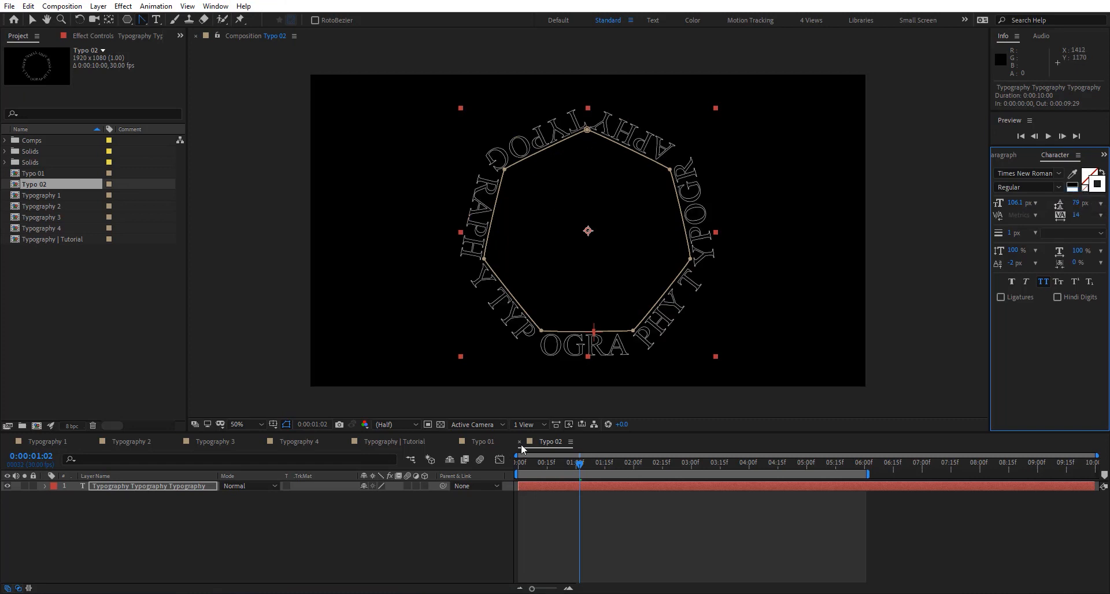
left_click(481, 442)
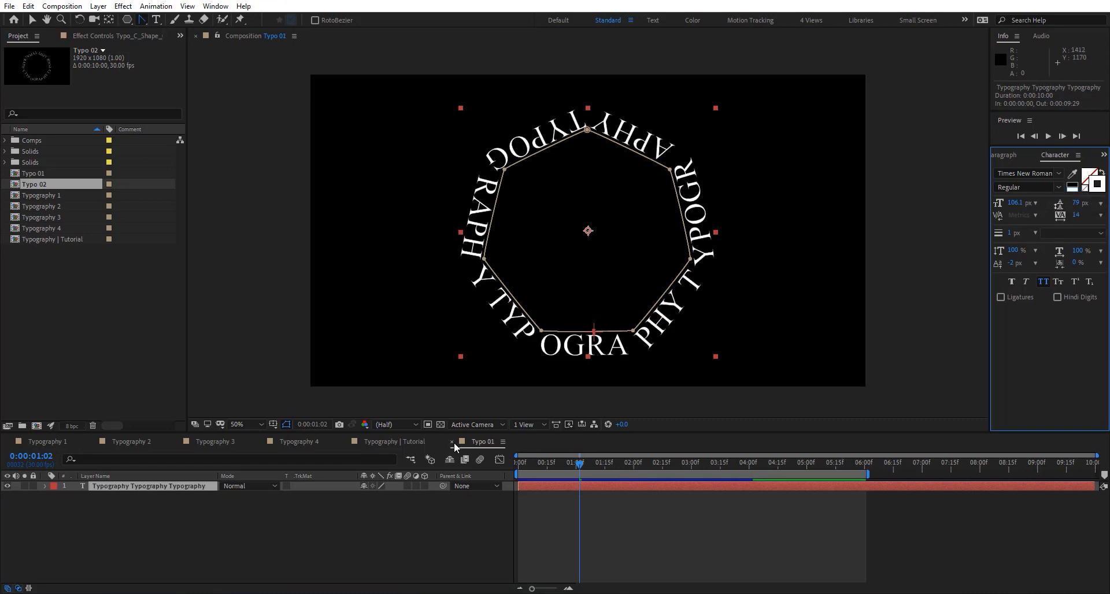
left_click(388, 442)
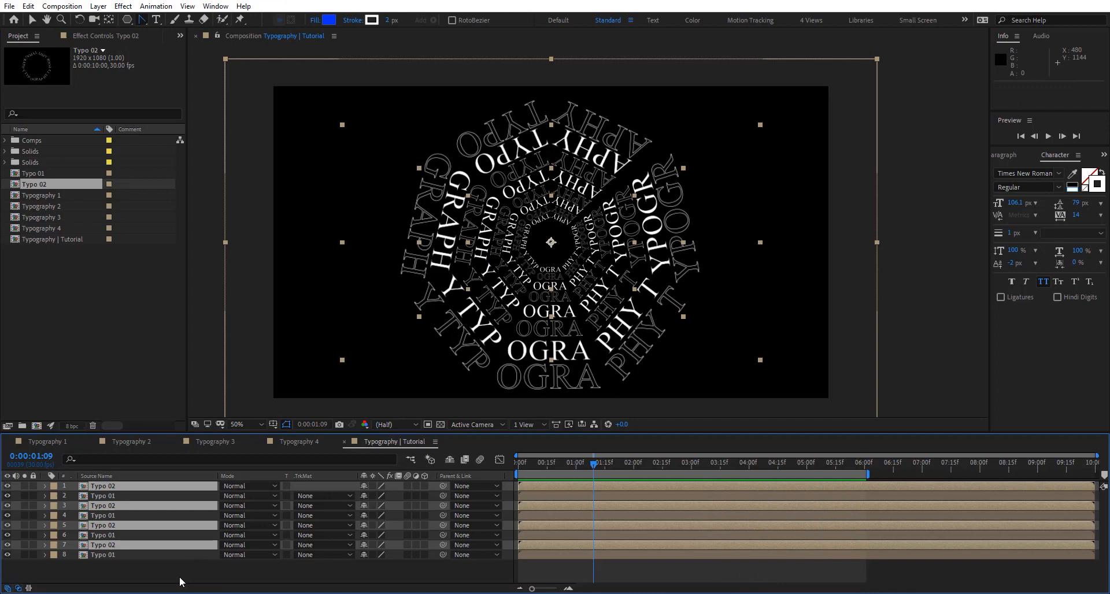
Give Typo 02 a negative end First Margin so its rings circle the opposite way.
double_click(34, 184)
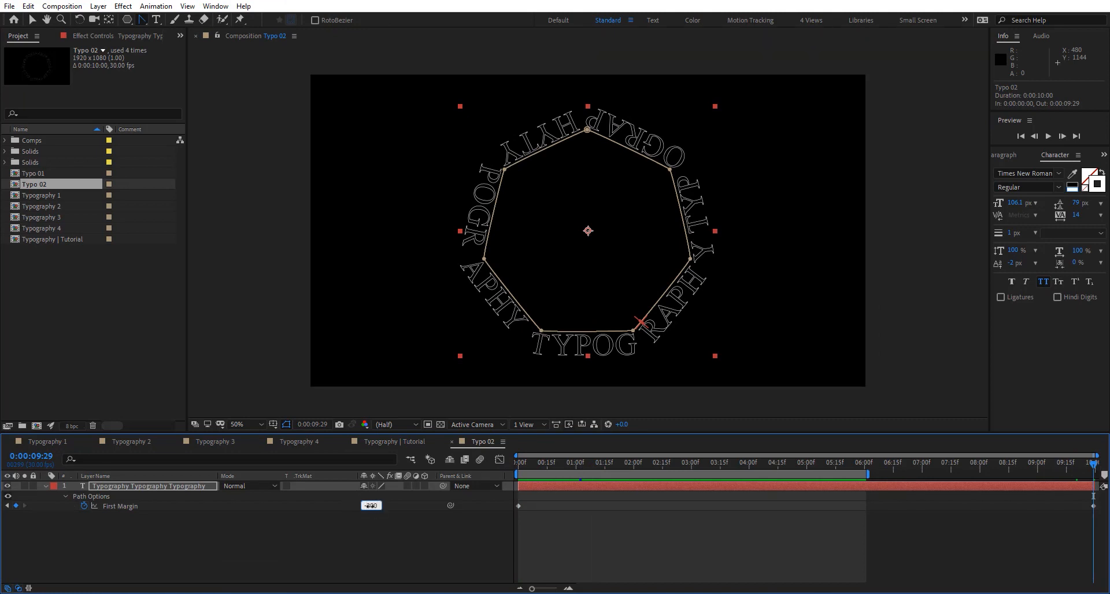
left_click(672, 462)
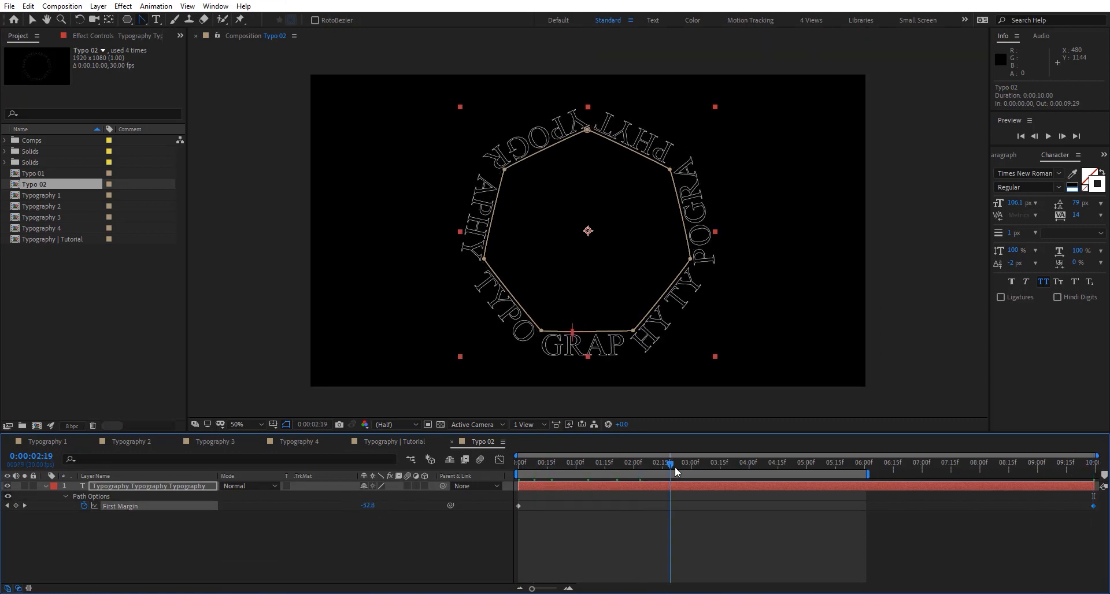
left_click(388, 440)
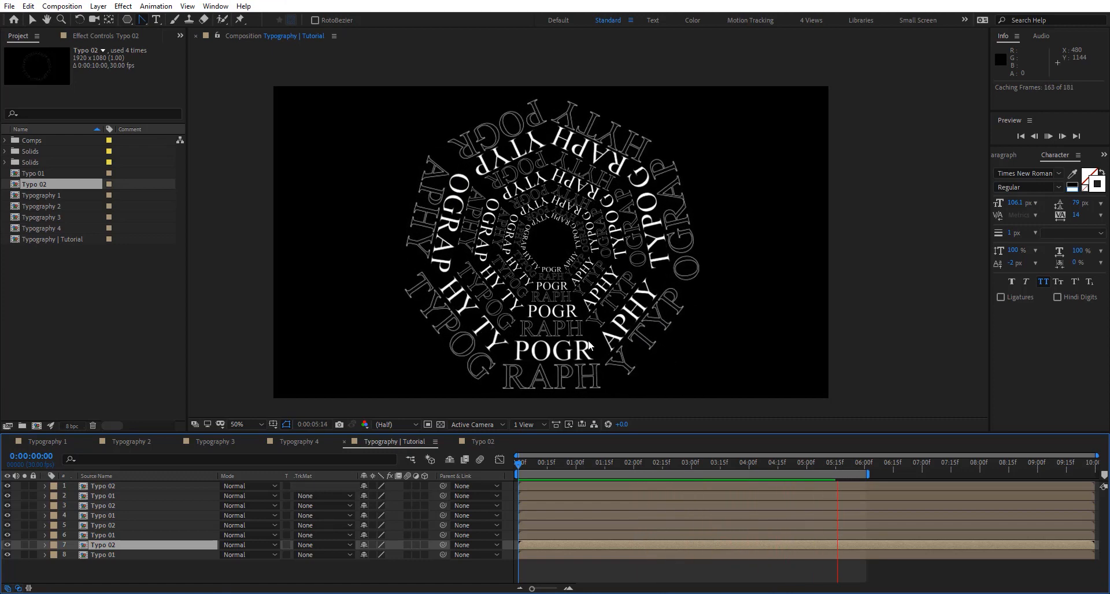
Preview the reversed rings in the Tutorial comp and pre-compose the eight ring layers.
left_click(1063, 136)
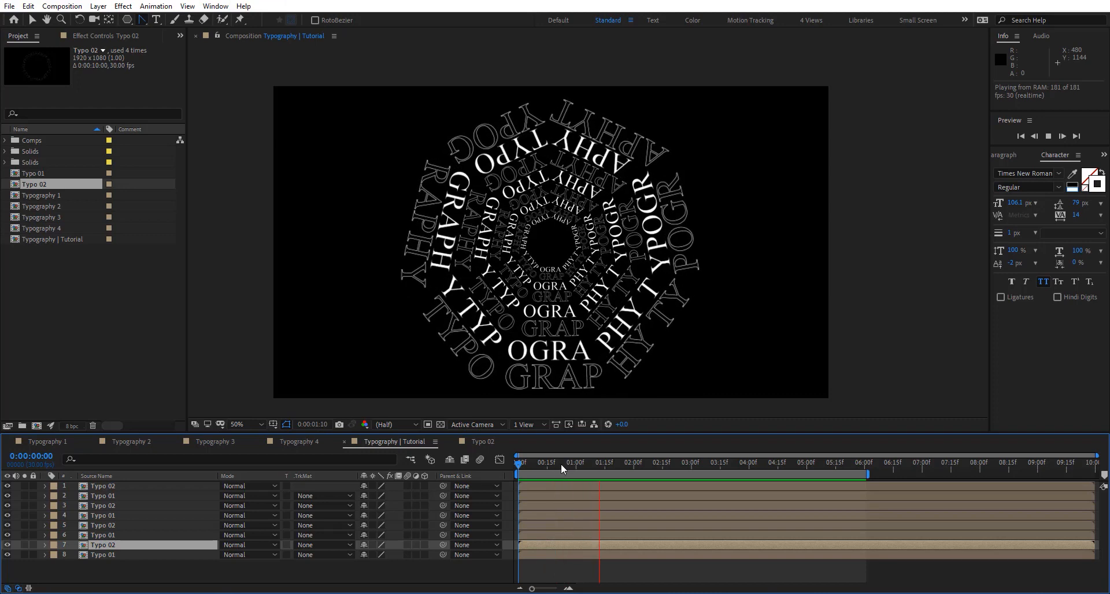
left_click(560, 462)
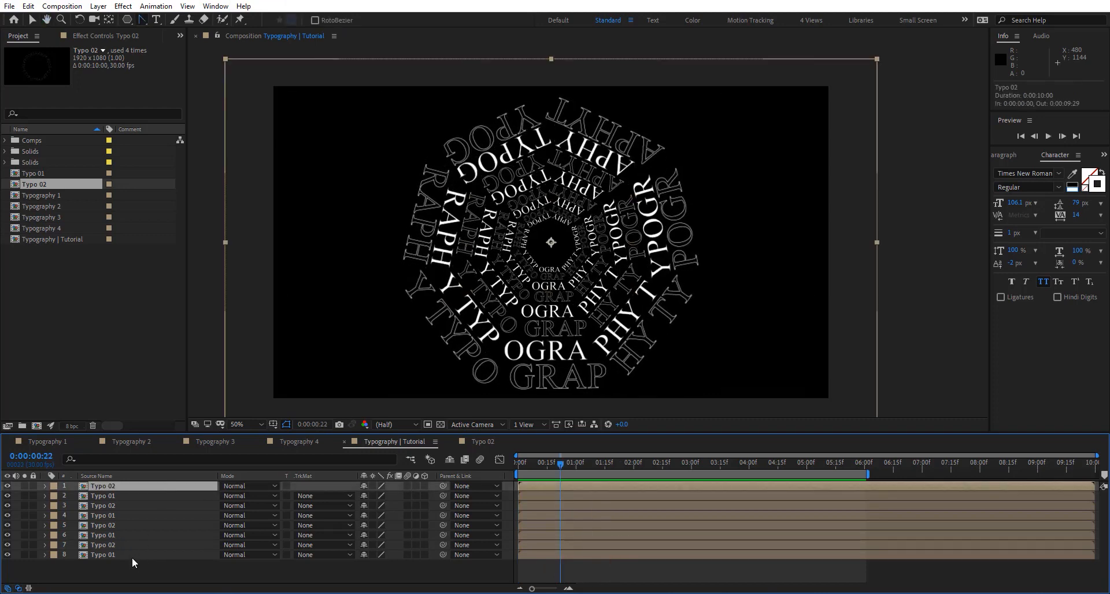
key("ctrl+shift+c")
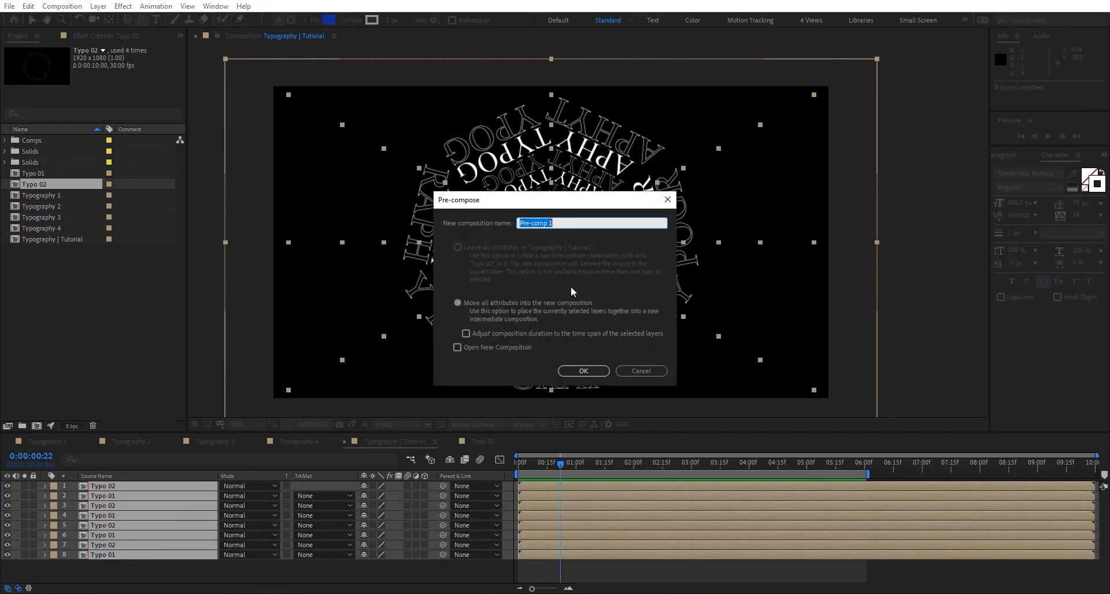
Name the pre-comp of the ring layers 'Typo Animation 01'.
type("Ty")
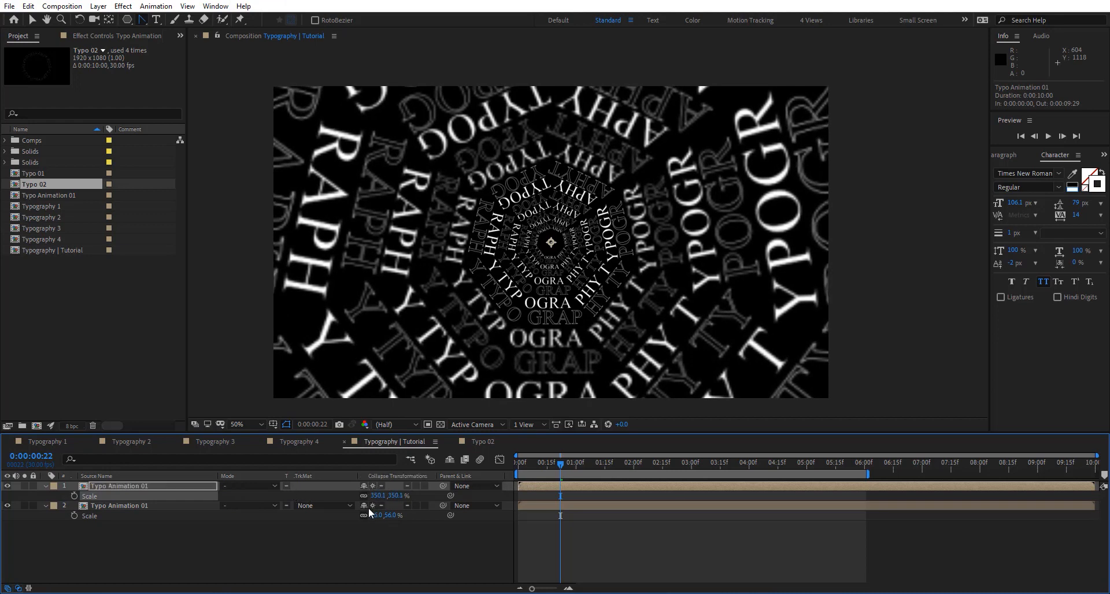
double_click(47, 195)
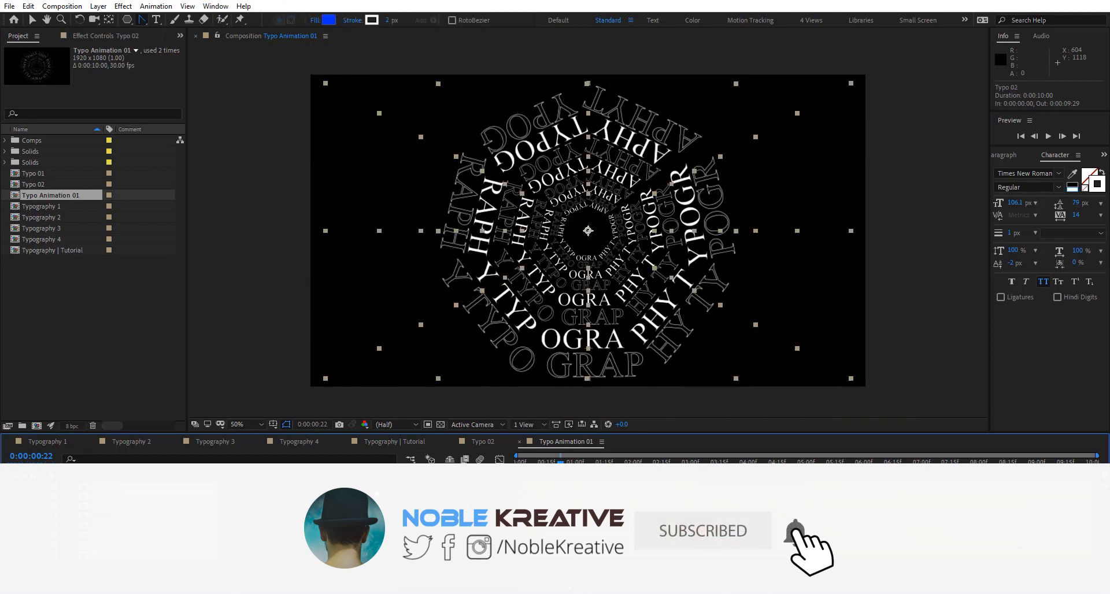
left_click(481, 442)
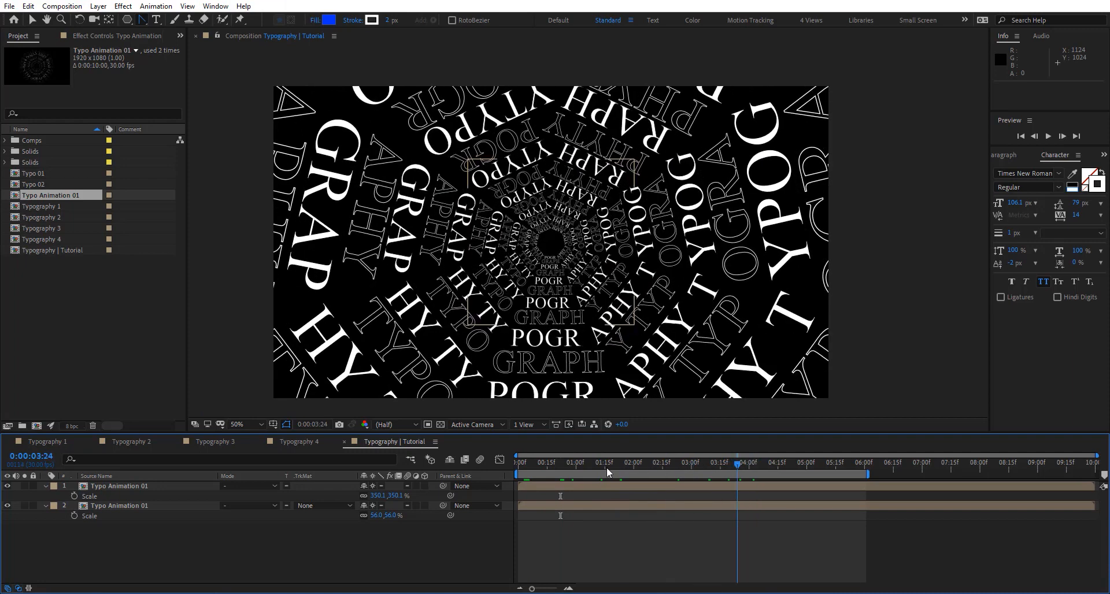
Start adding the Null Object that will parent both Typo Animation 01 layers.
left_click(595, 463)
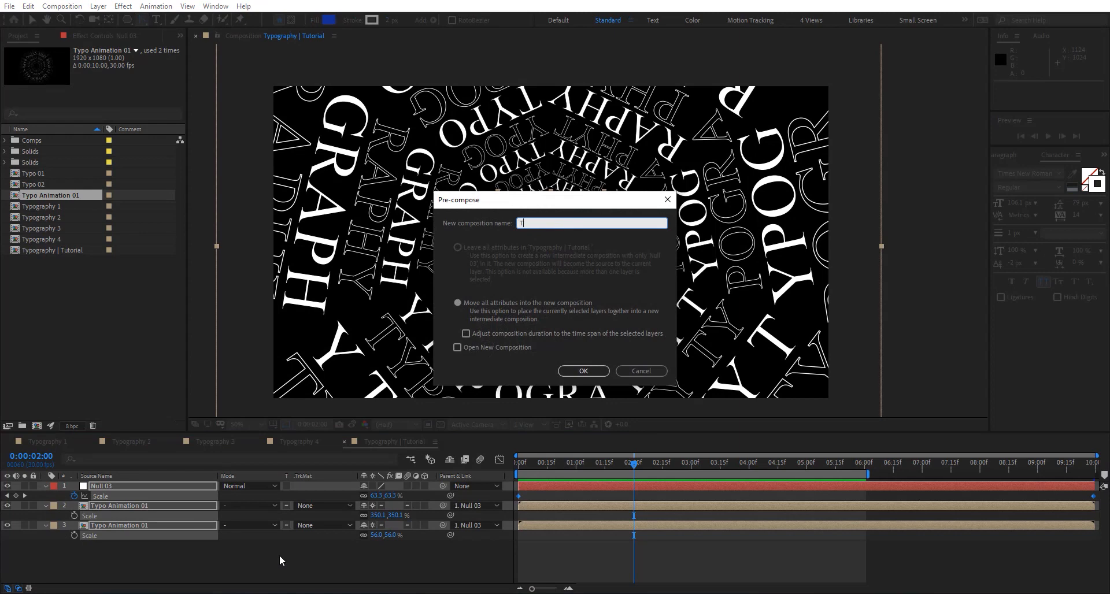
Nest the layers as 'Typography' and add Turbulent Displace with a time-driven Evolution expression.
type("Typography")
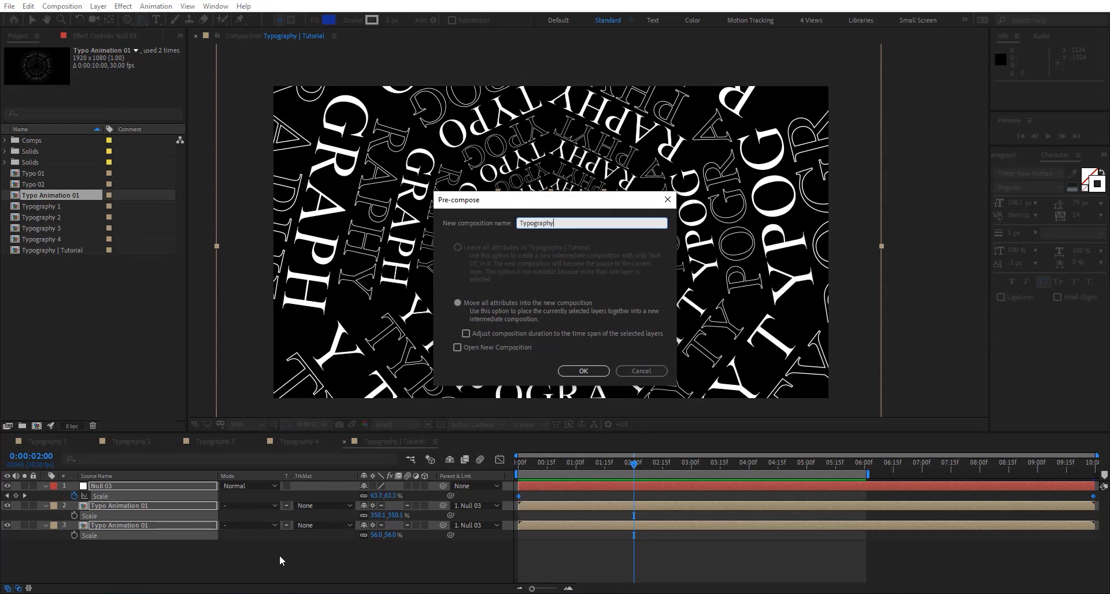
left_click(582, 371)
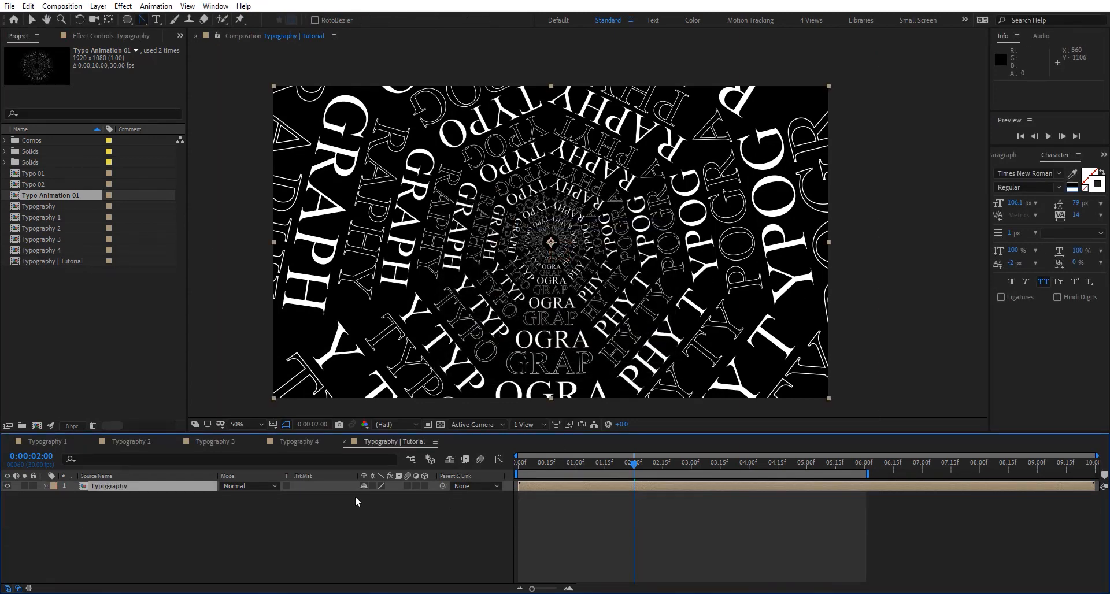
type("tur")
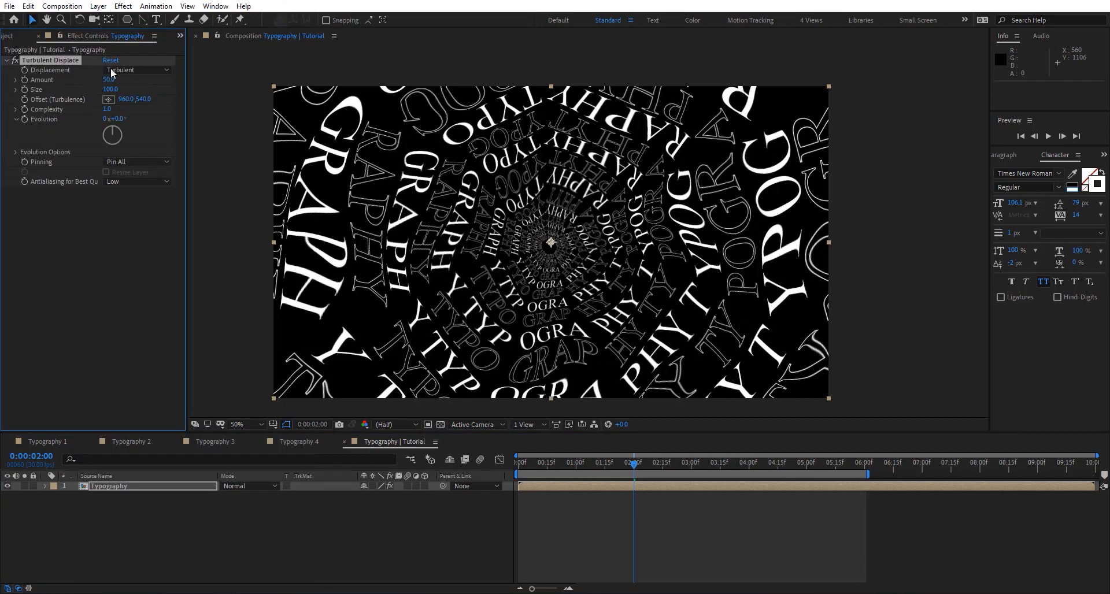
double_click(111, 80)
type("10")
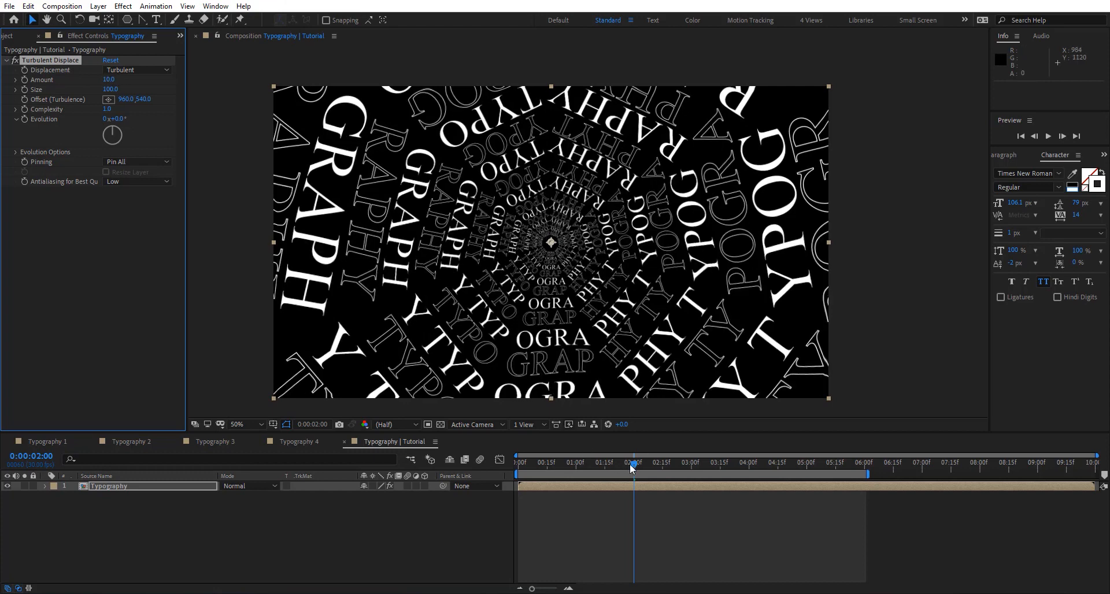
left_click(655, 462)
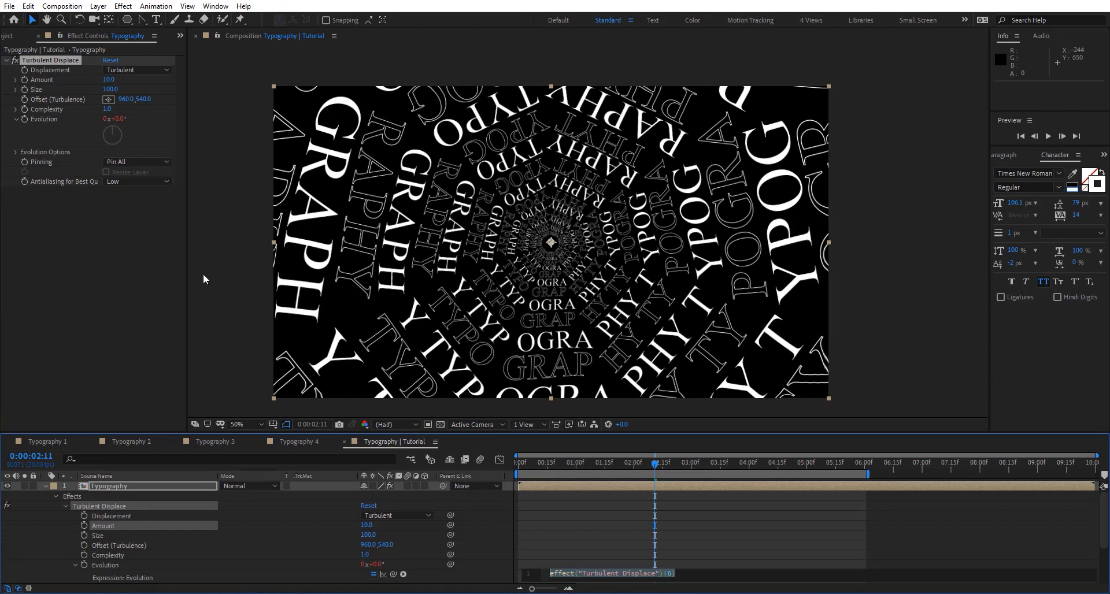
type("time+100")
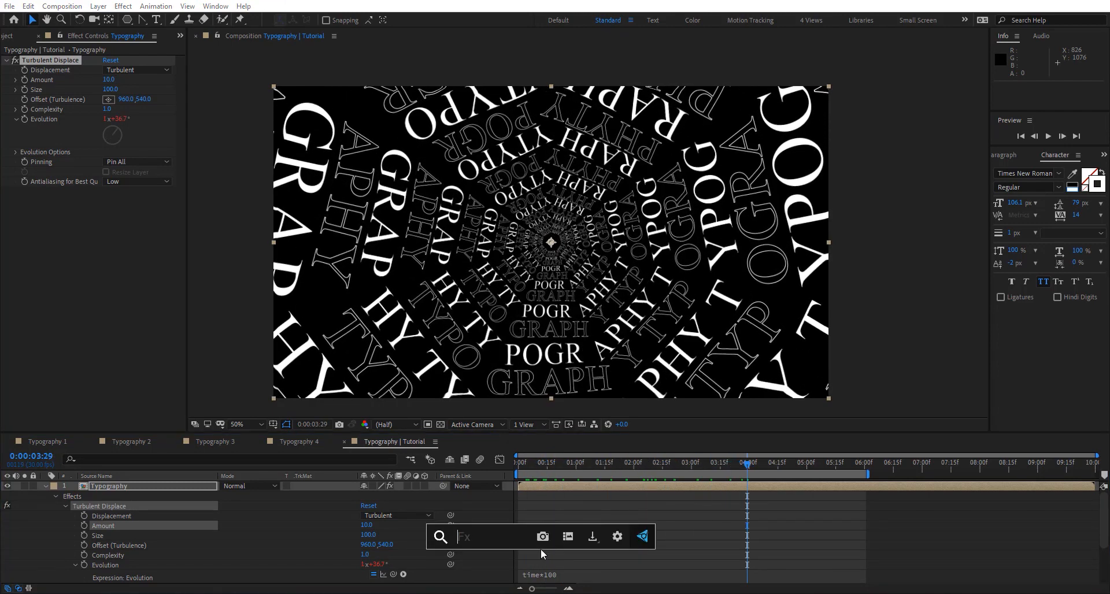
Apply CC Radial Fast Blur with Amount 74 and Zoom Darkest, then duplicate it.
type("cc ra")
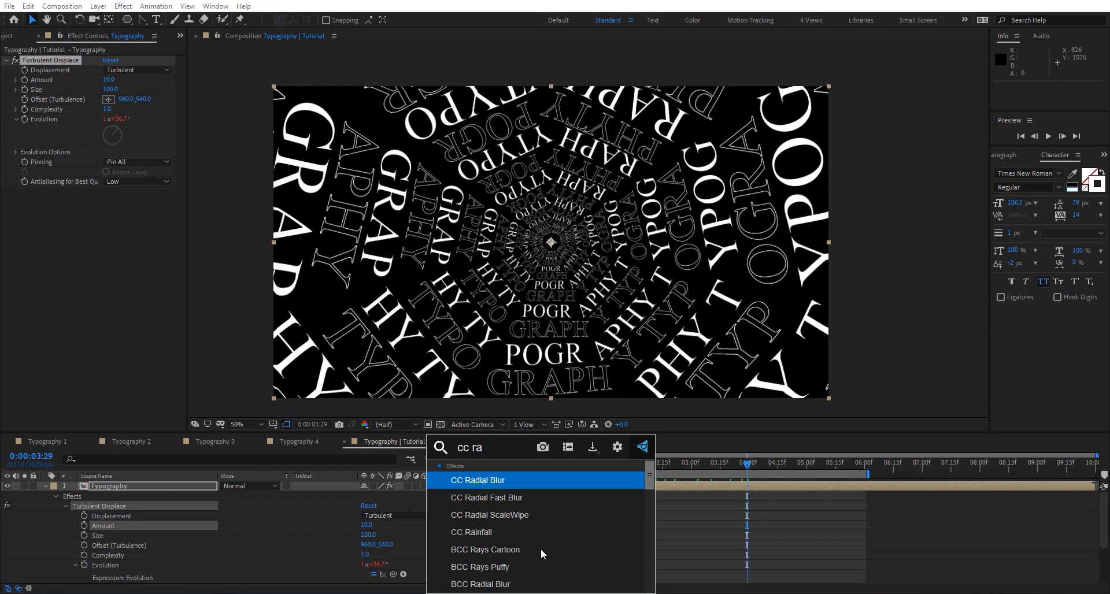
double_click(486, 497)
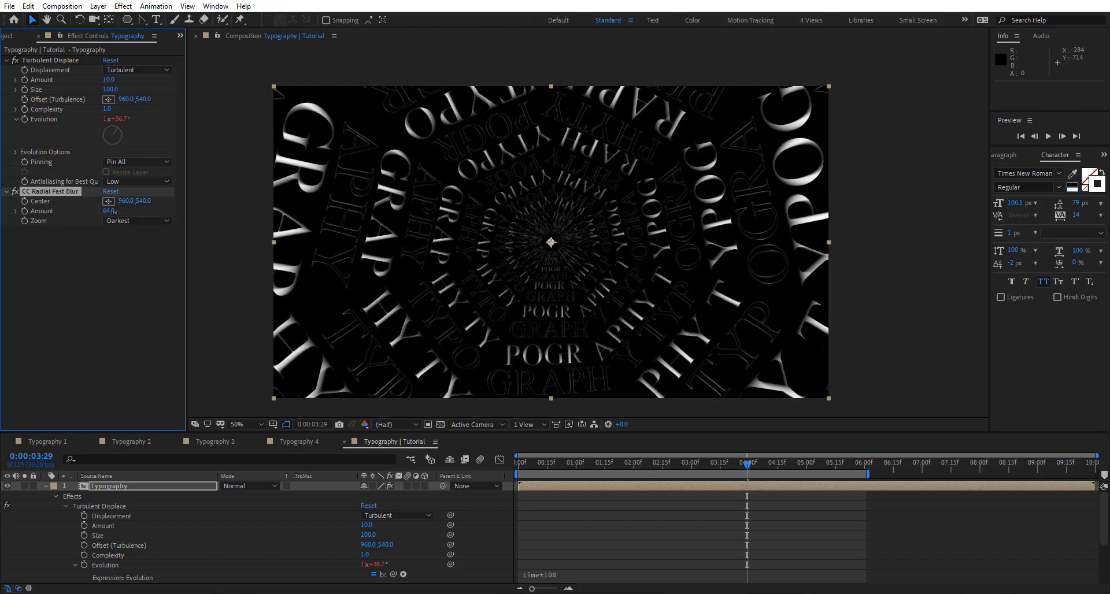
left_click_drag(108, 211, 120, 211)
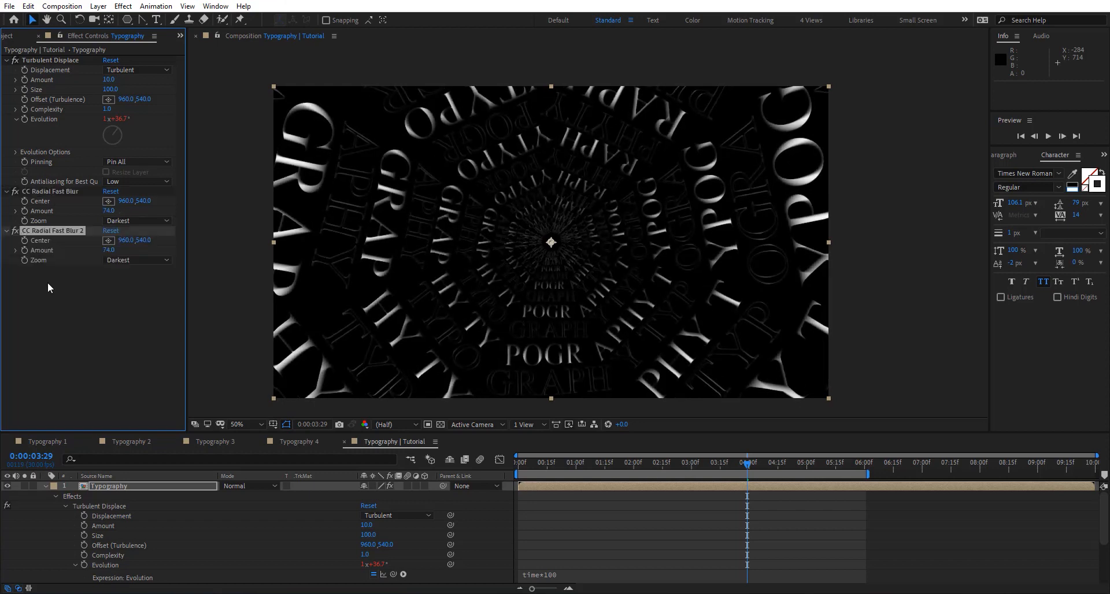
left_click(137, 259)
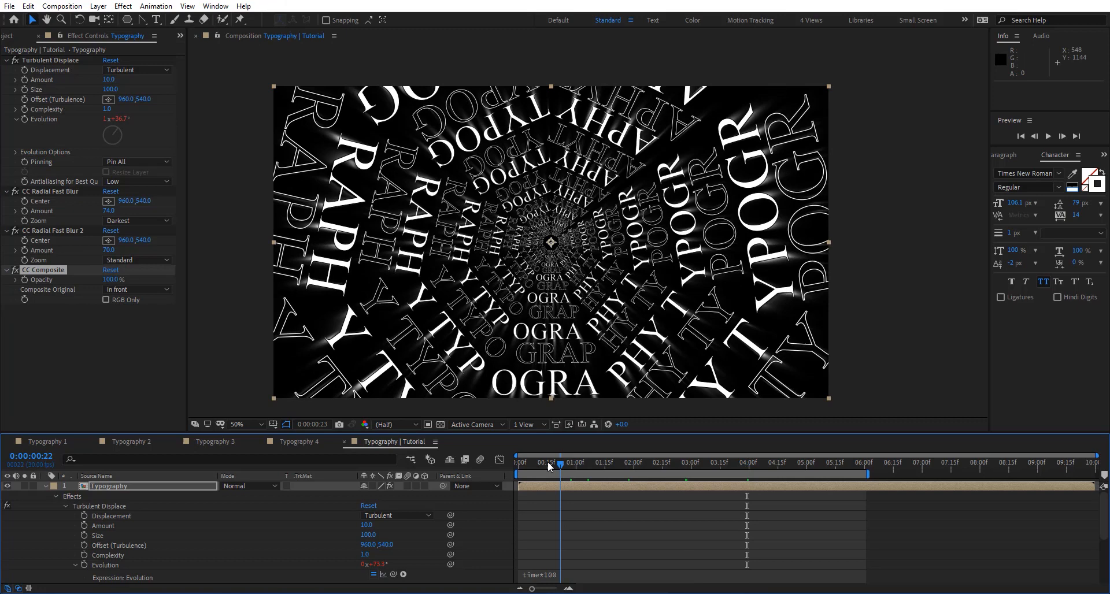
Select where CC Composite gets inserted in the effect stack.
left_click(686, 462)
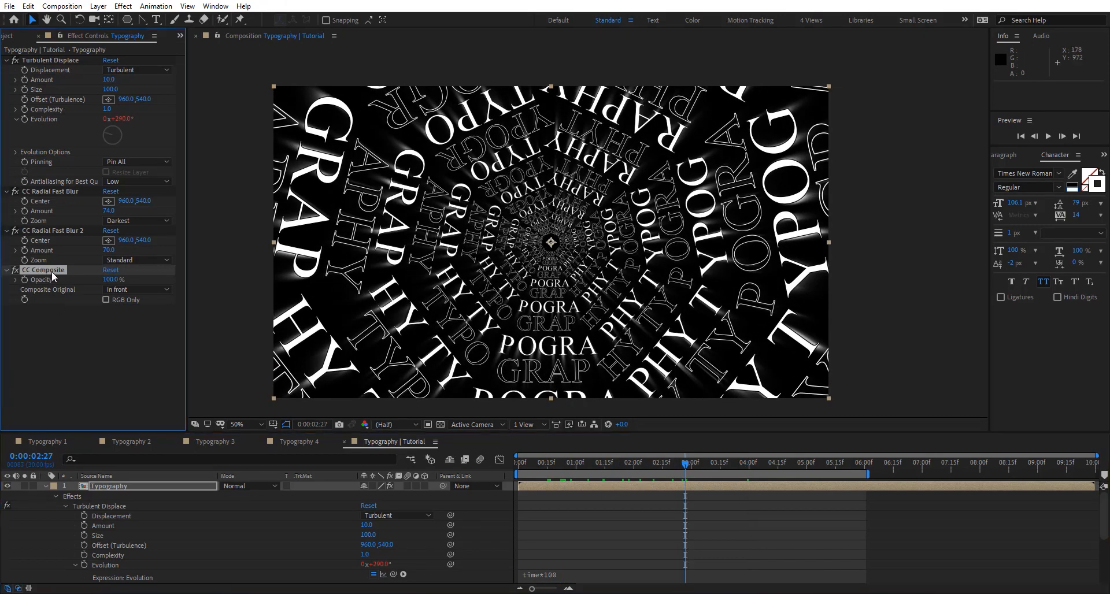
Apply Optics Compensation and scrub its Field Of View down.
type("opt")
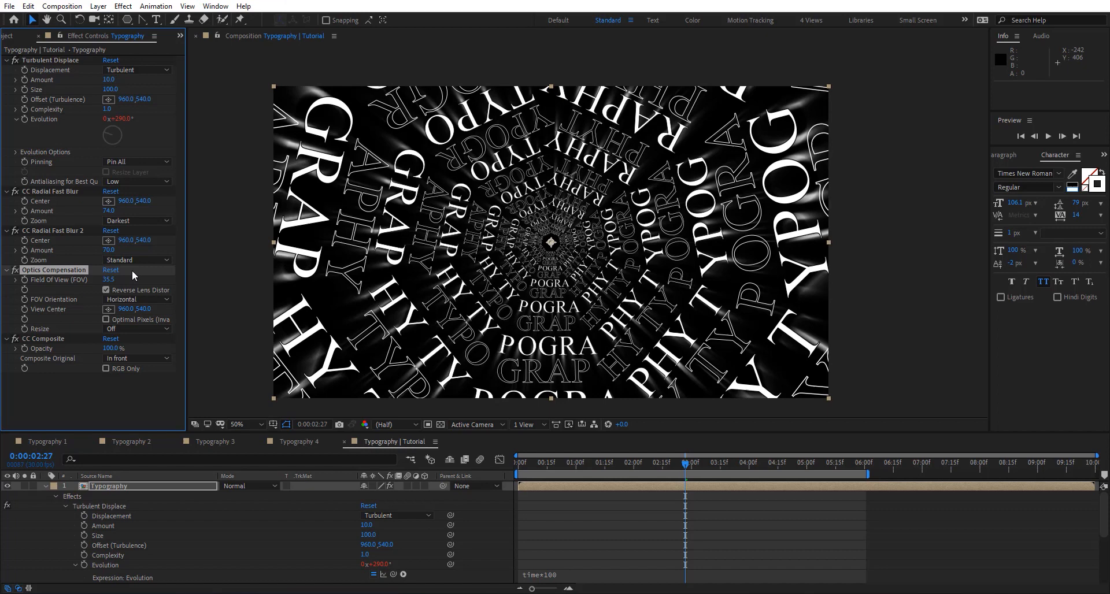
left_click_drag(113, 279, 99, 279)
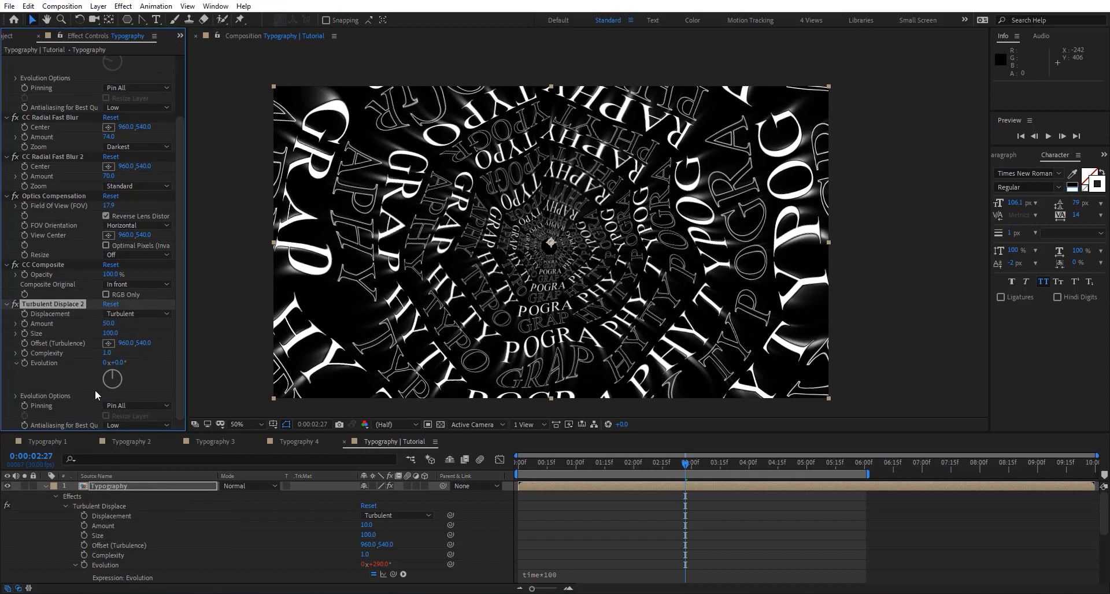
Set the second Turbulent Displace Amount to 15 and preview the animation.
left_click(110, 324)
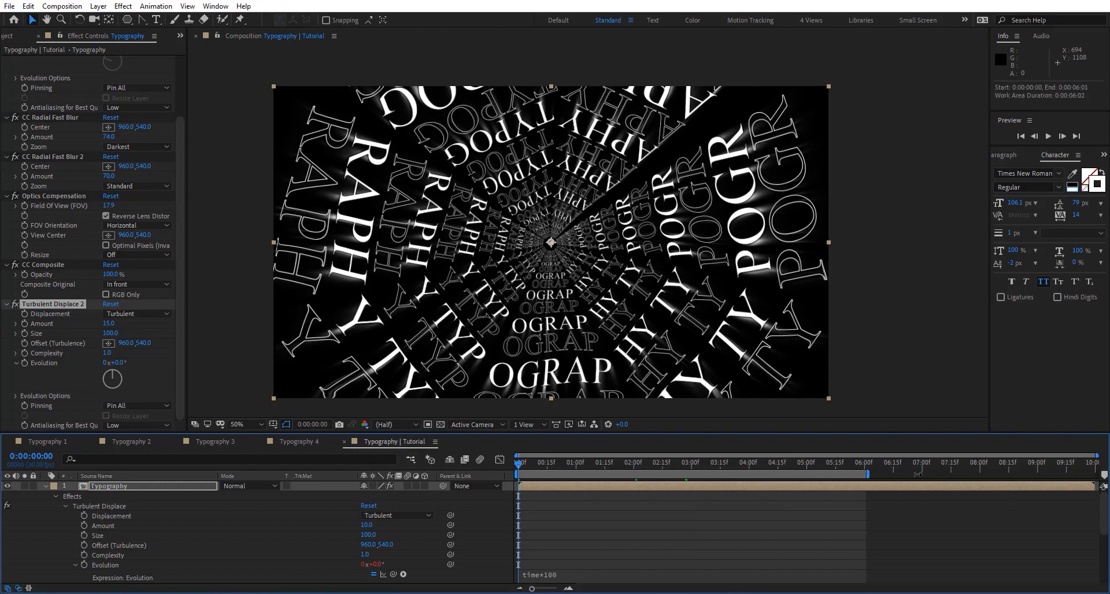
left_click(1062, 136)
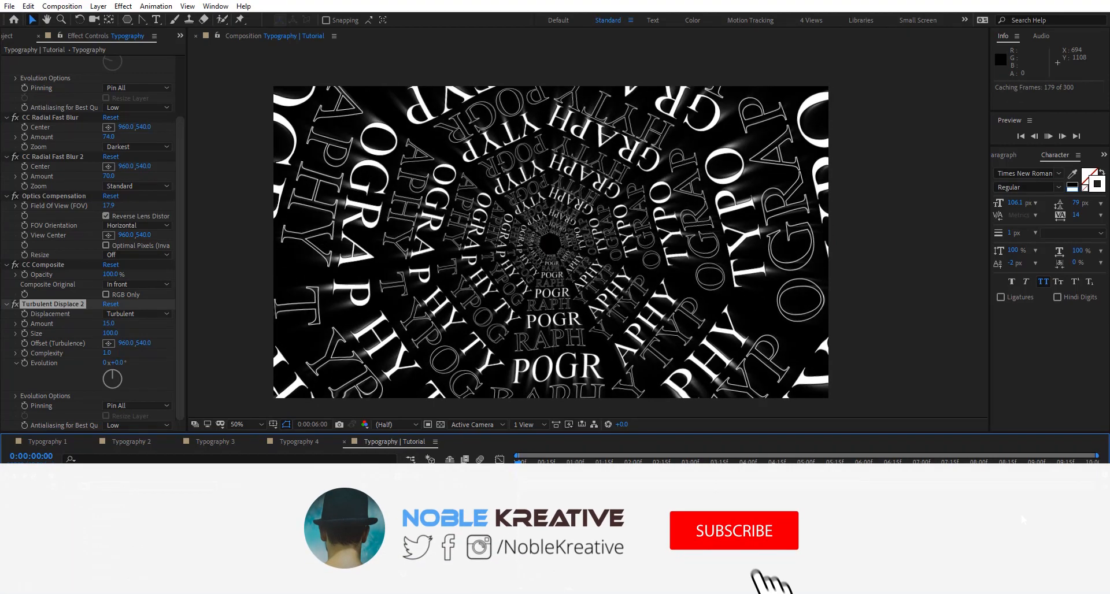
left_click(734, 531)
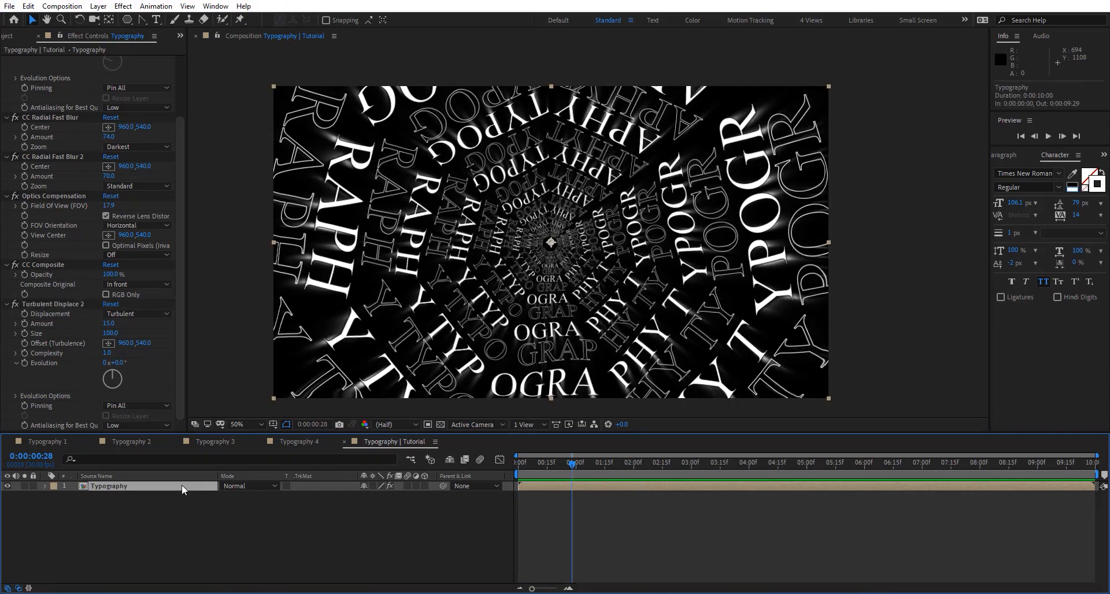
Make Typo 01's mask path RotoBezier, set text to 109.3 px, and close both ring comps.
left_click(577, 442)
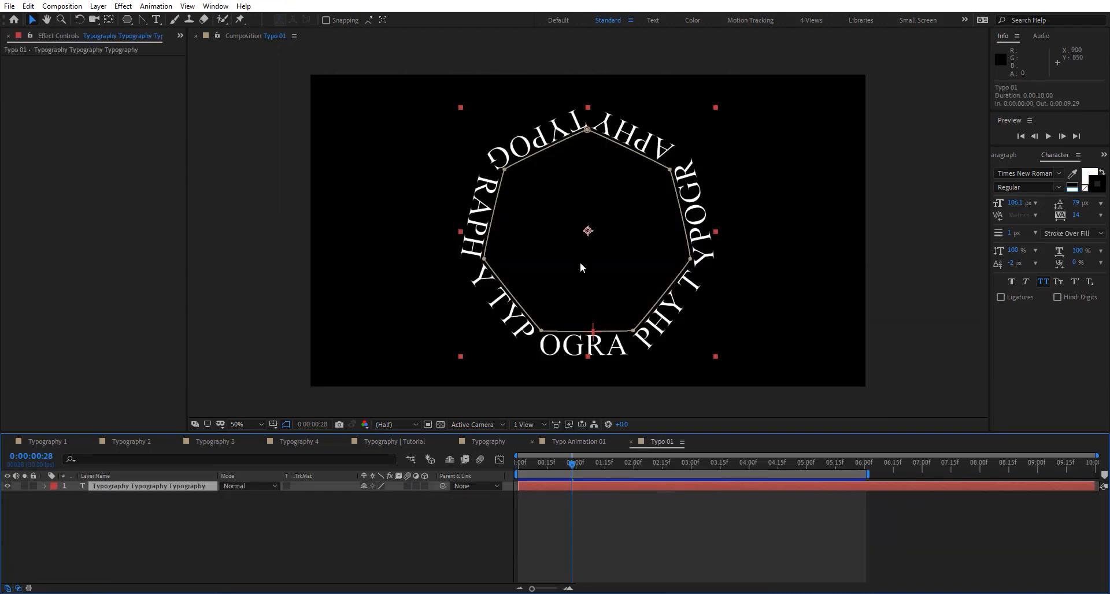
right_click(580, 268)
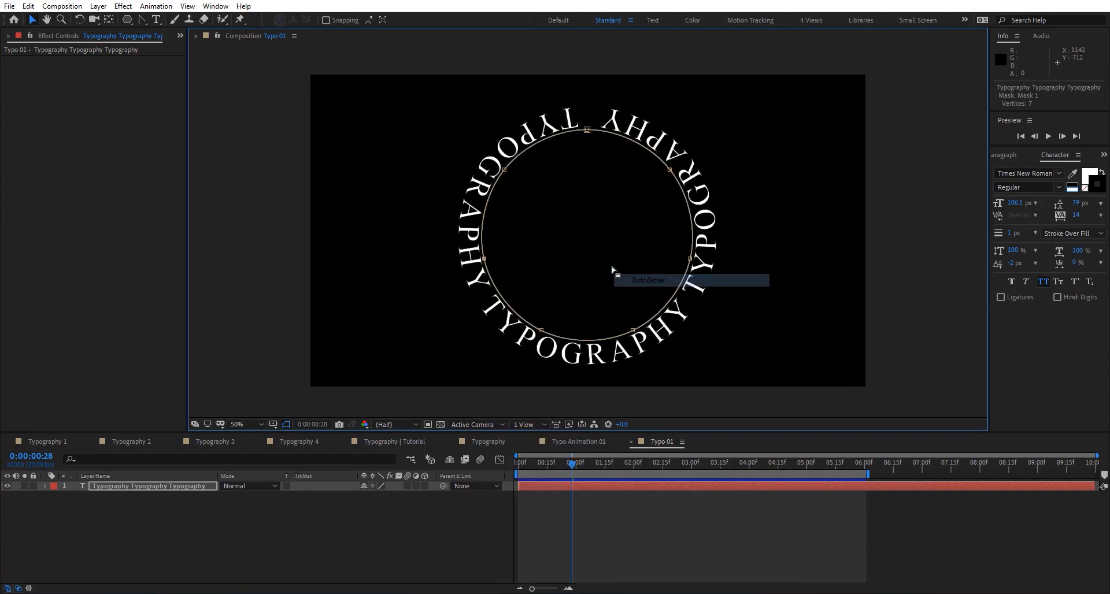
mouse_move(838, 139)
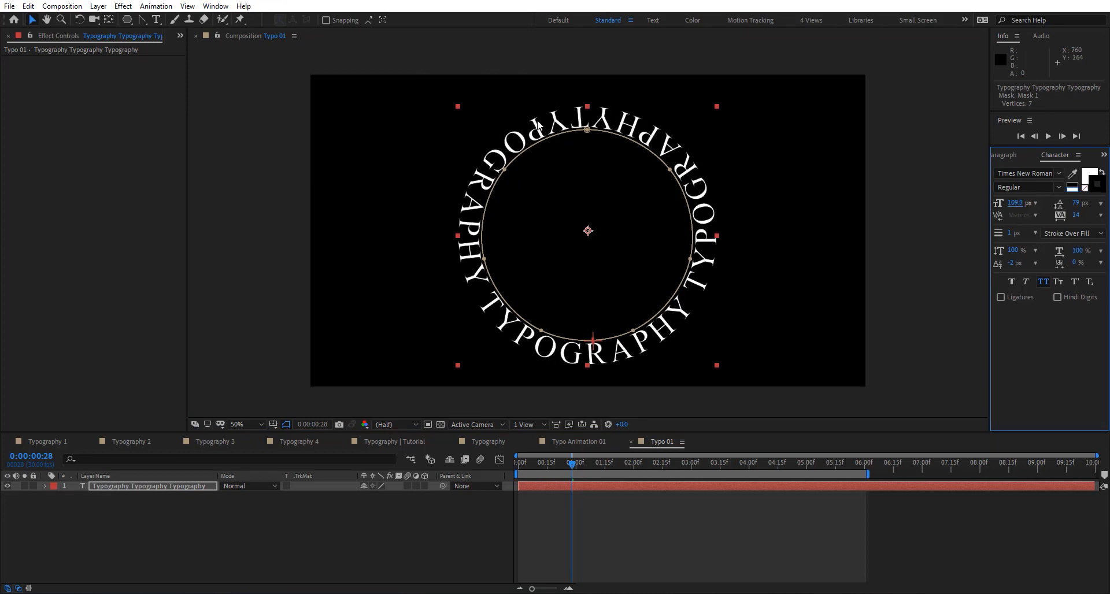
mouse_move(1014, 204)
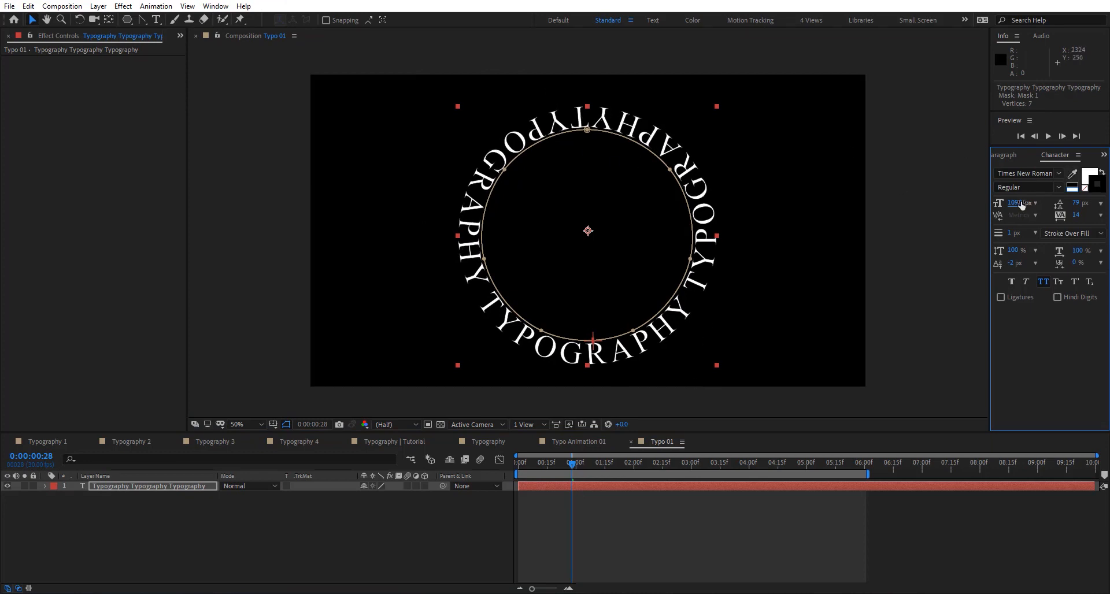
left_click(1017, 203)
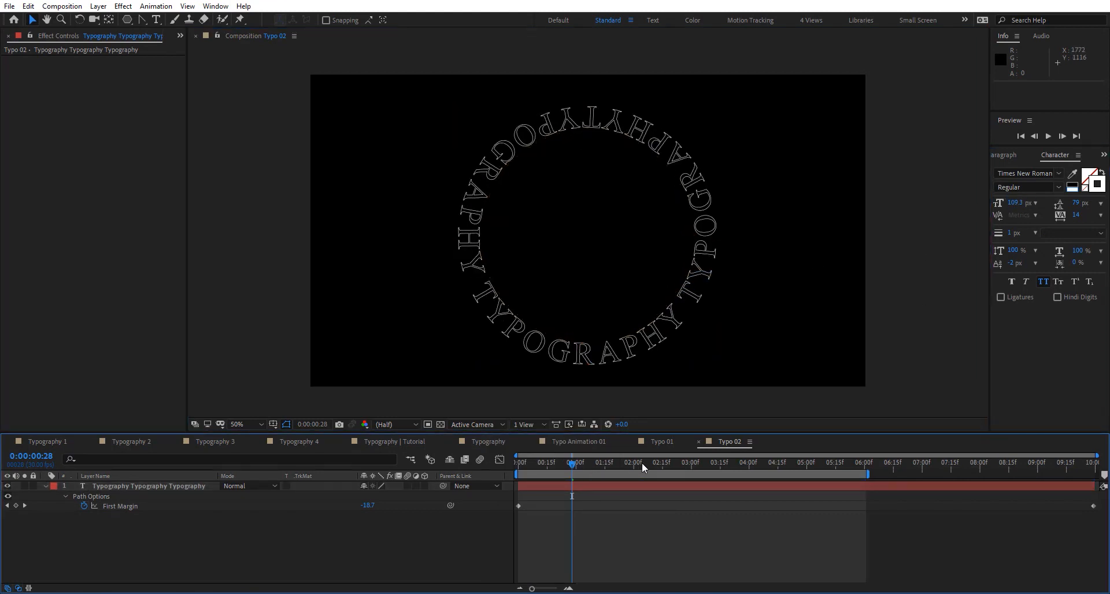
left_click(662, 442)
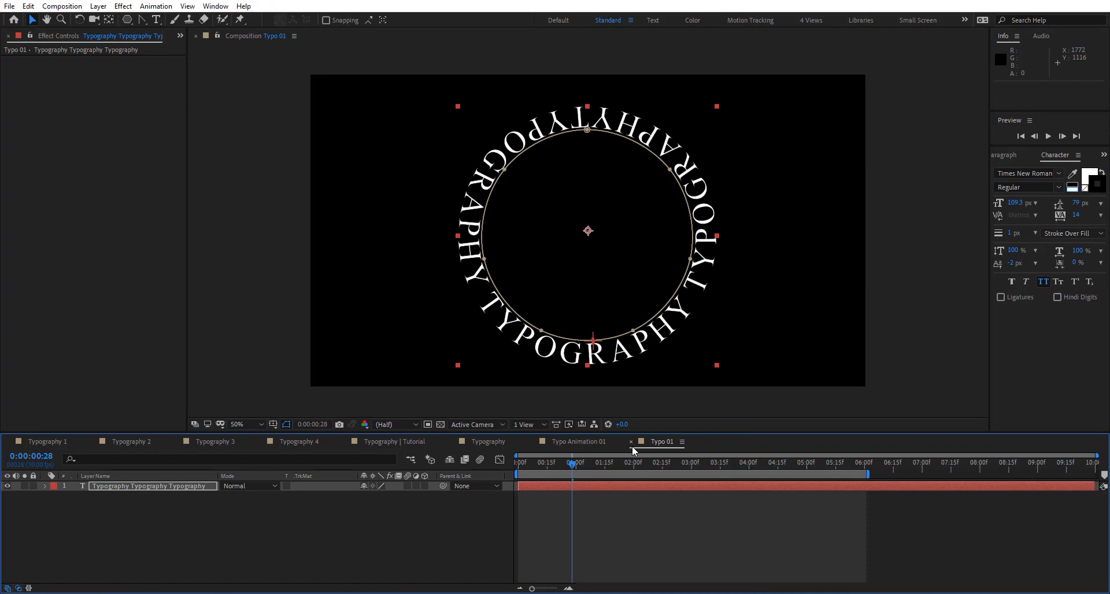
left_click(580, 442)
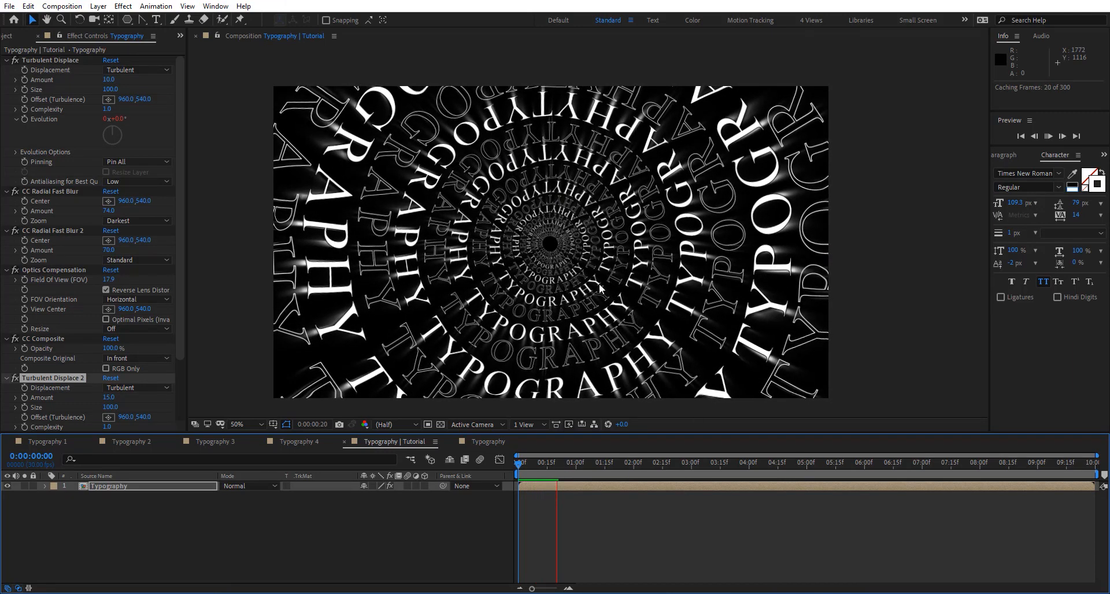
left_click(555, 462)
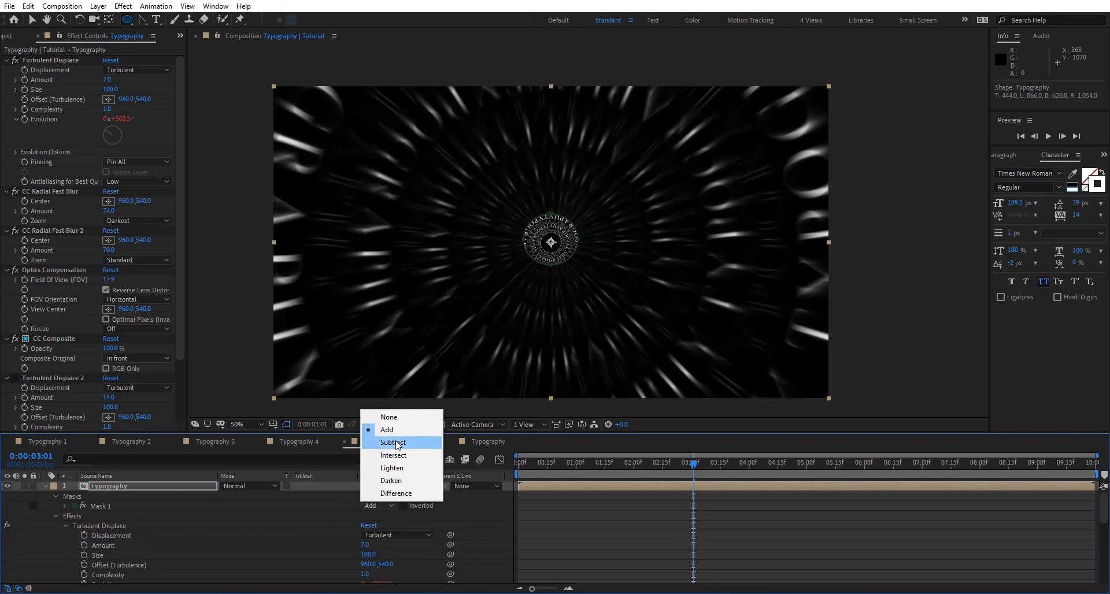
Set the centre mask to Subtract, feather it to 69 px, and preview playback.
left_click(392, 442)
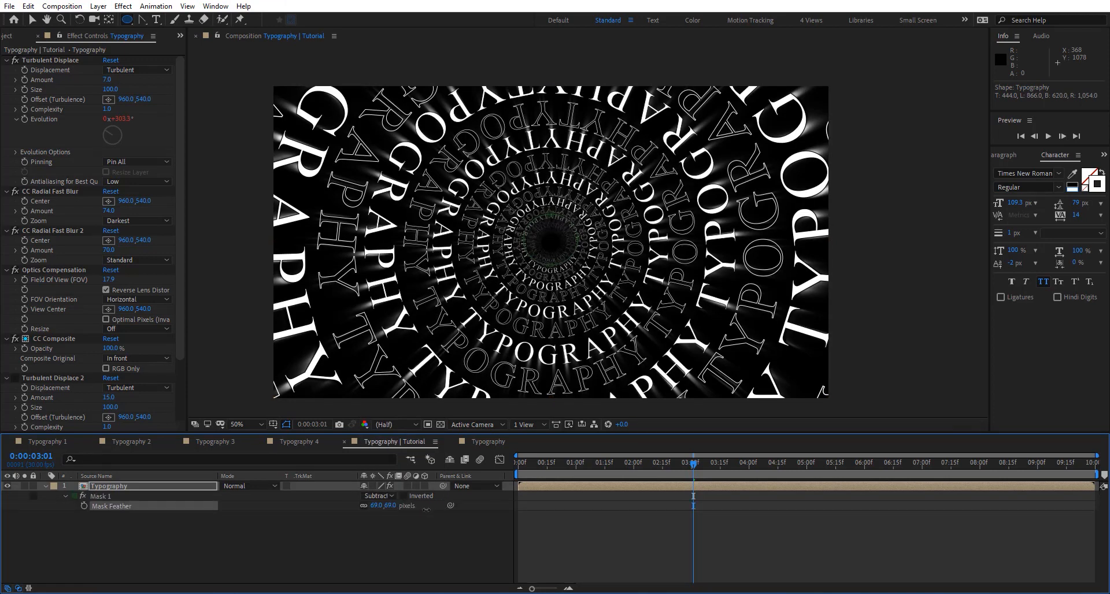
left_click(379, 496)
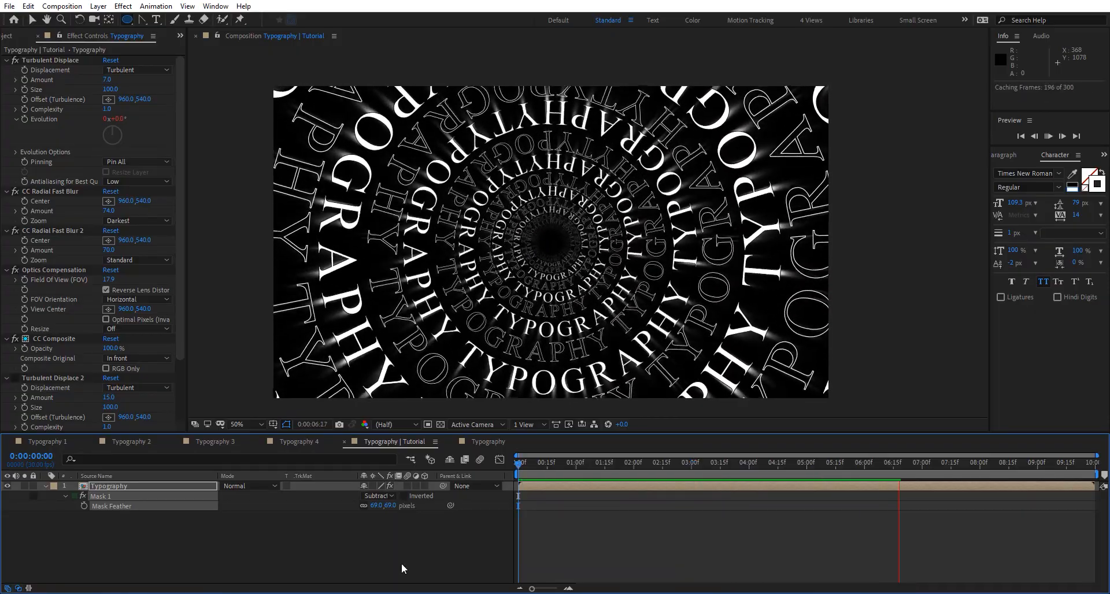
left_click(1062, 136)
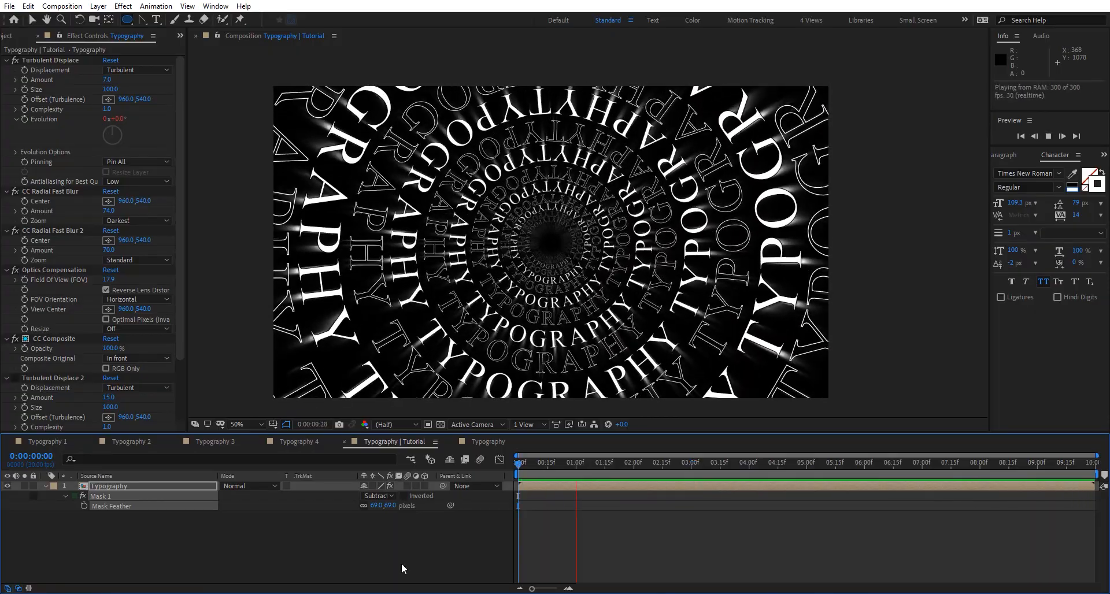